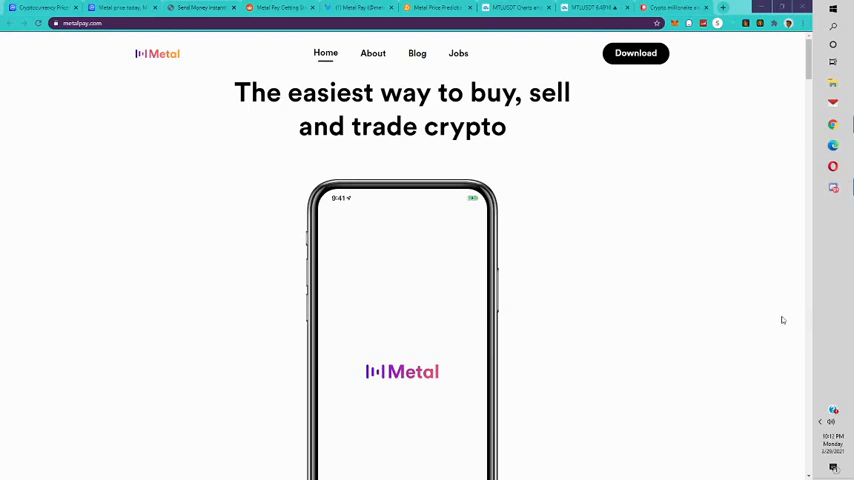
mouse_move(680, 108)
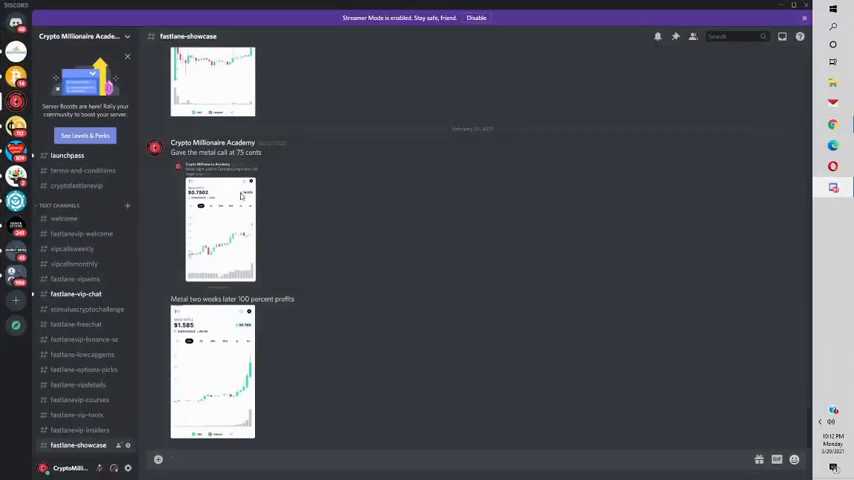
click(220, 228)
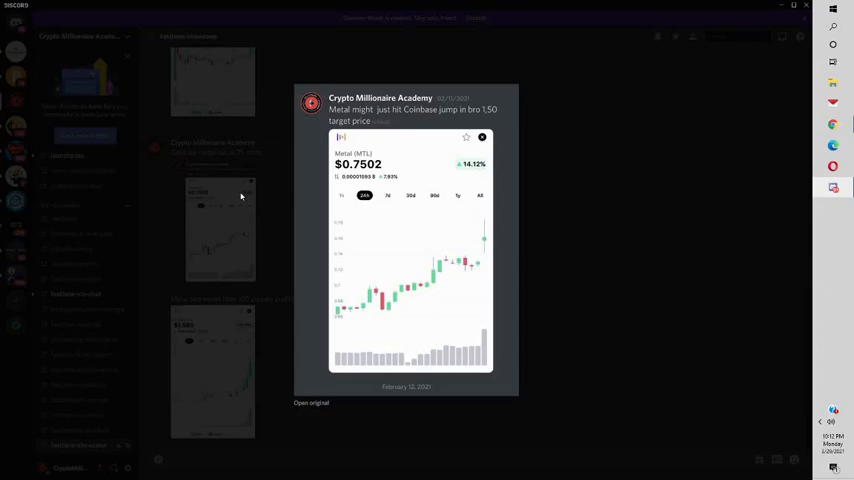
mouse_move(562, 158)
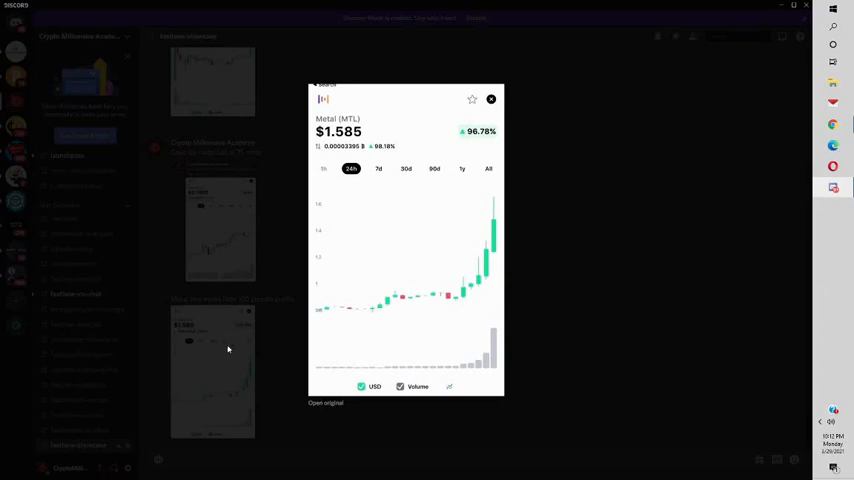
mouse_move(320, 384)
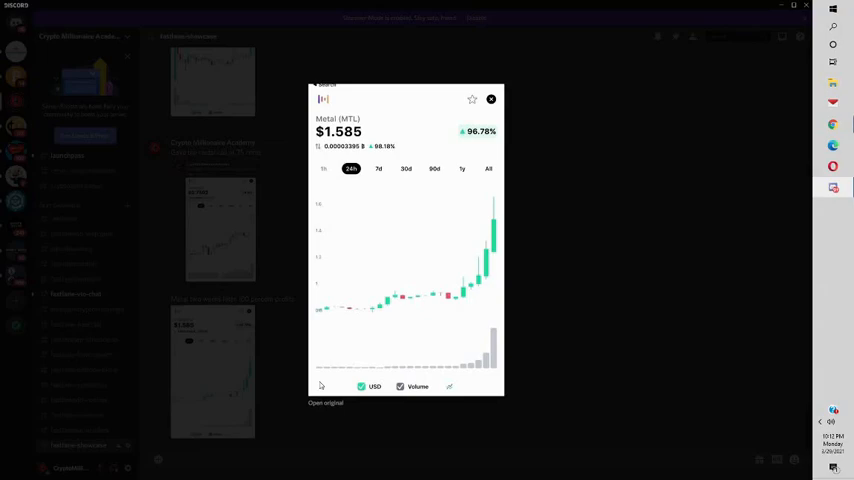
click(492, 100)
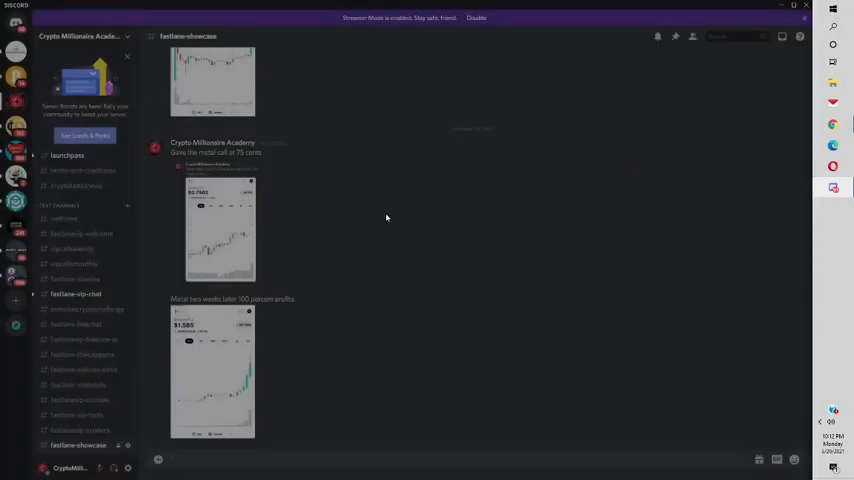
Review the Metal (MTL) chart spike near $6.92 and its price statistics on CoinMarketCap
click(212, 230)
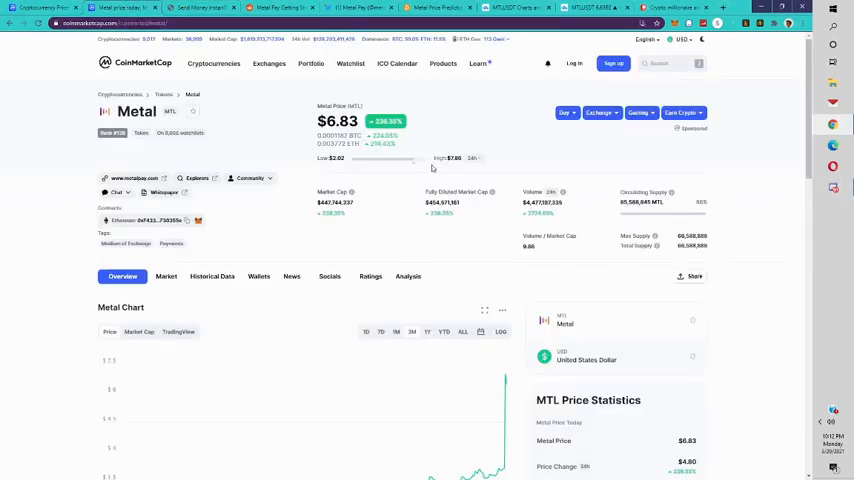
mouse_move(454, 168)
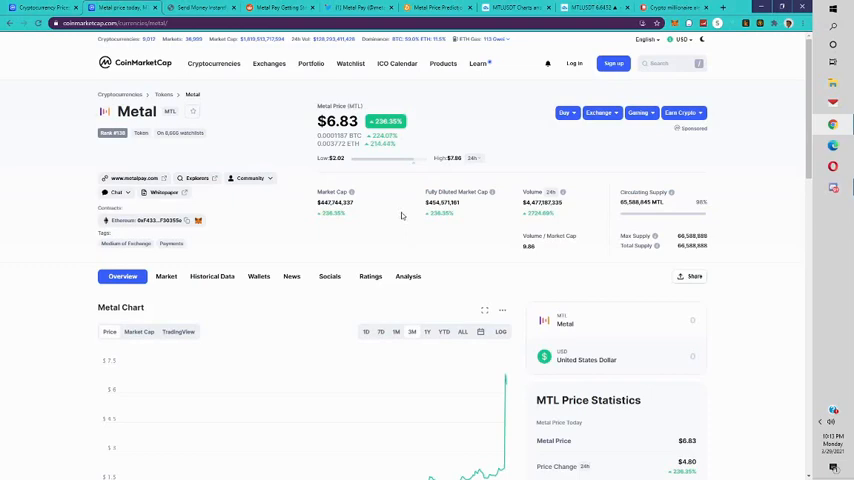
scroll(down, 3)
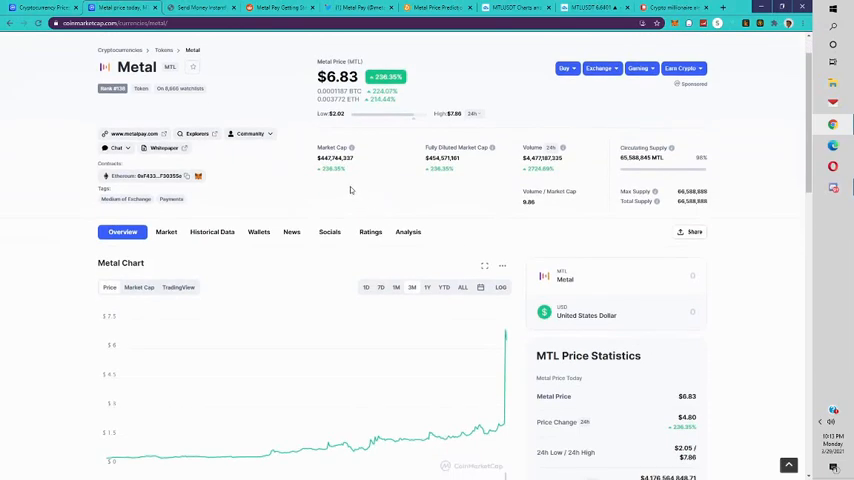
scroll(down, 3)
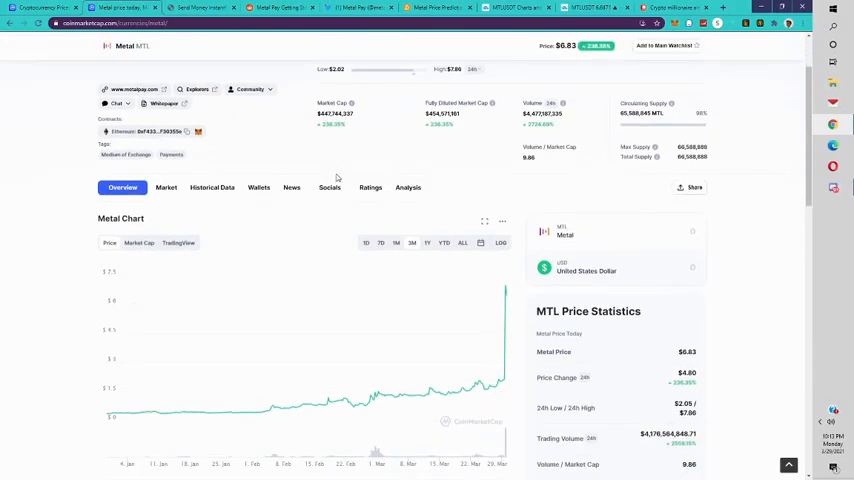
scroll(up, 3)
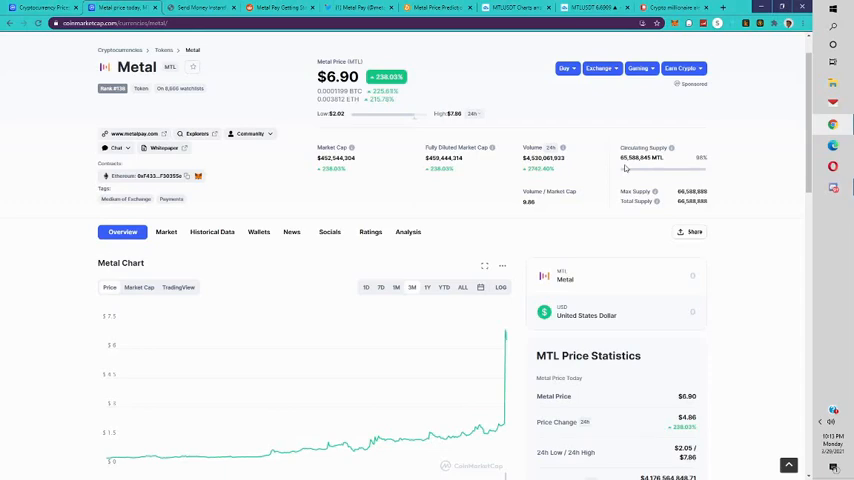
scroll(down, 3)
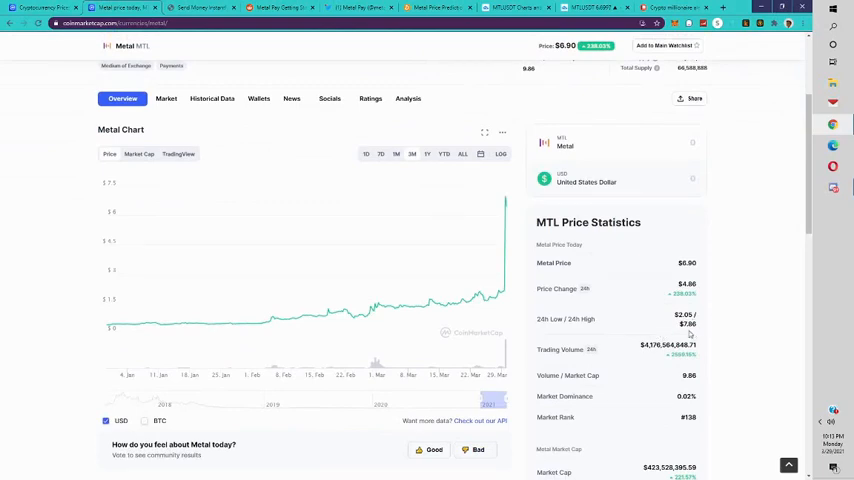
scroll(up, 3)
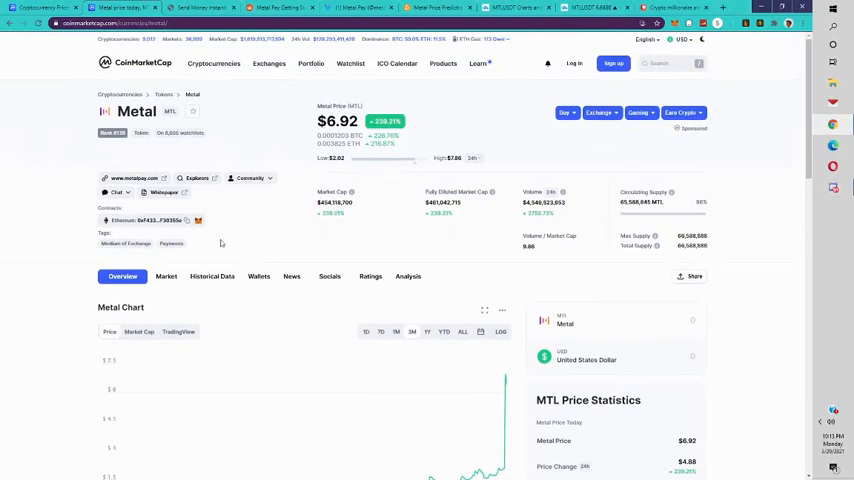
View Metal's chart over a longer range and its price history with the $54.82 all-time high
scroll(down, 3)
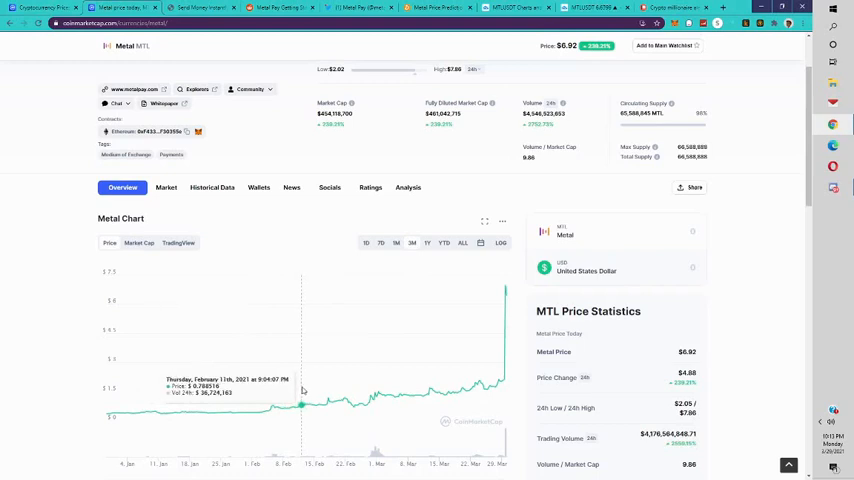
mouse_move(432, 260)
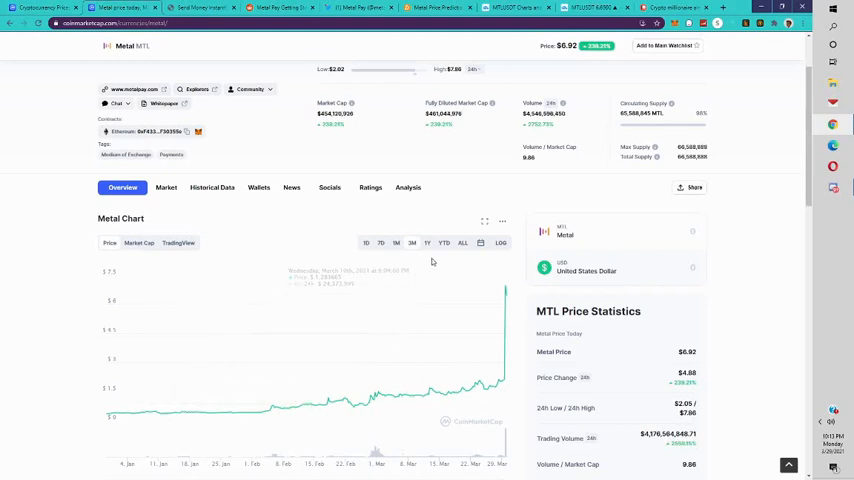
click(462, 244)
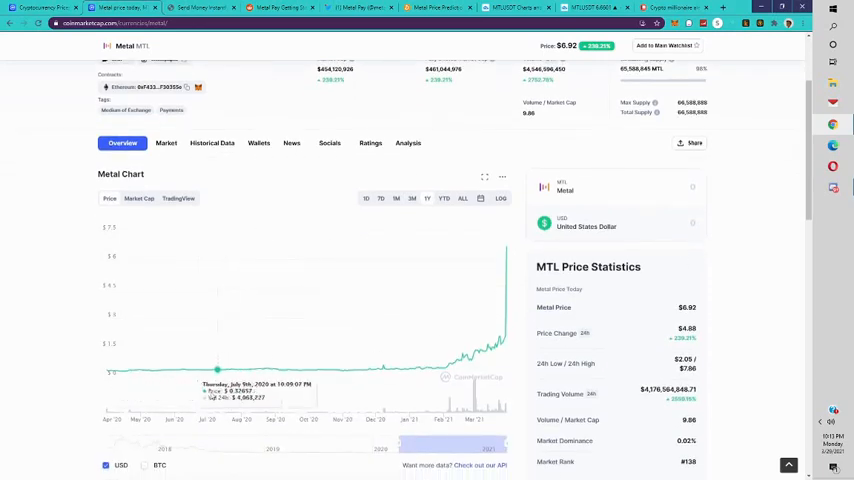
scroll(down, 3)
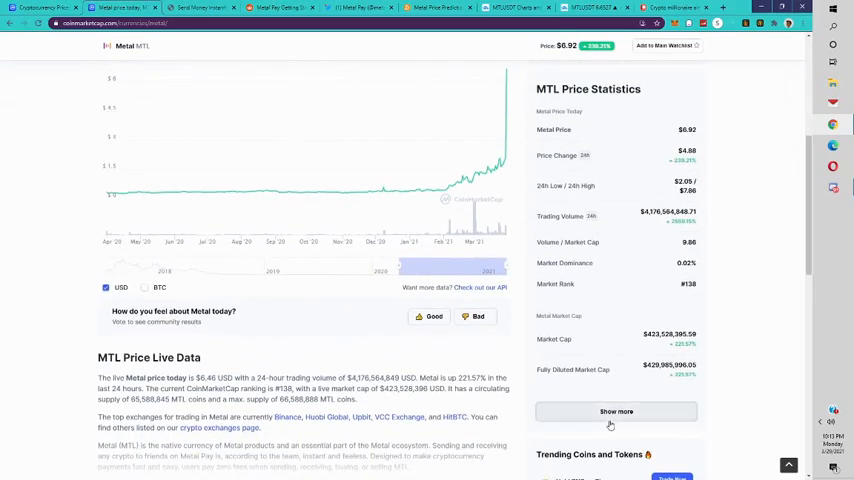
scroll(down, 3)
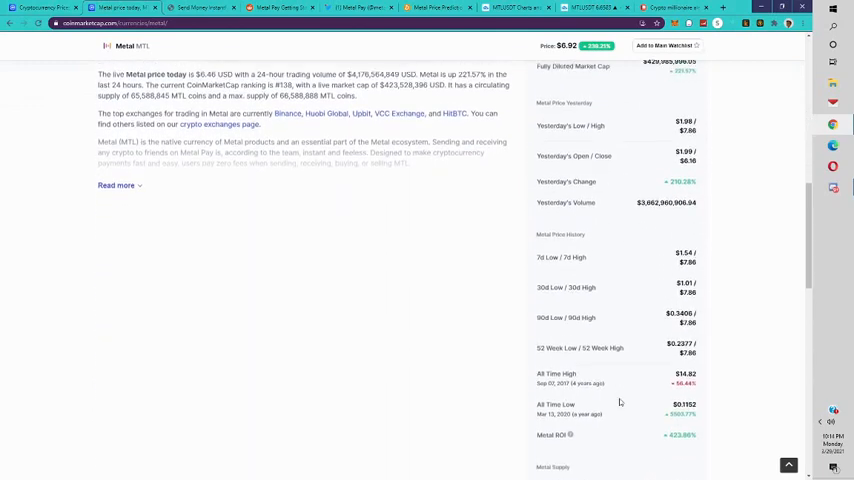
scroll(down, 3)
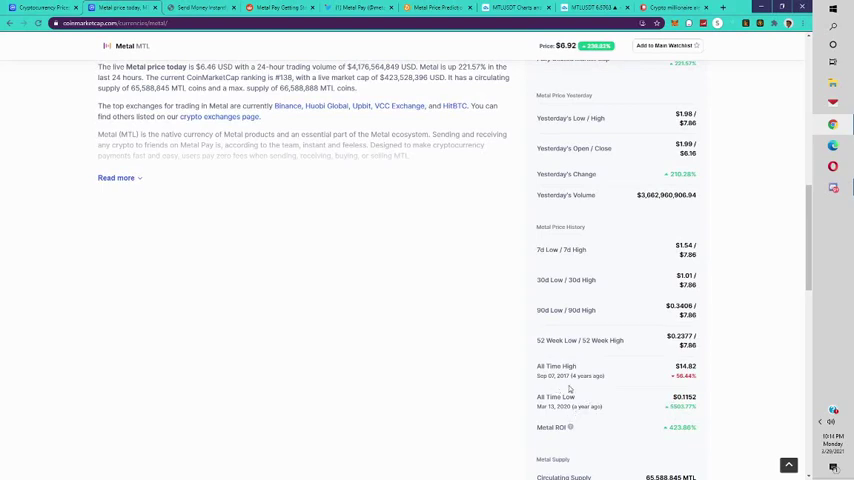
mouse_move(144, 208)
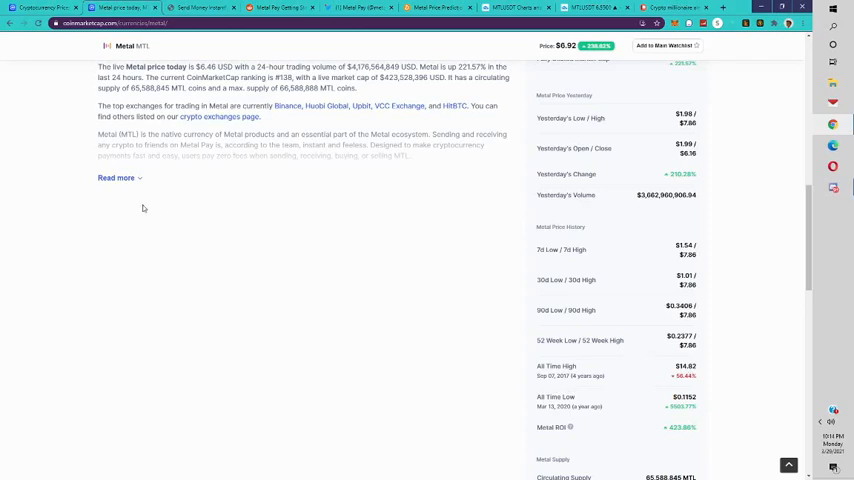
Expand Metal's full description covering Metal Pay and the Metal X exchange
click(116, 178)
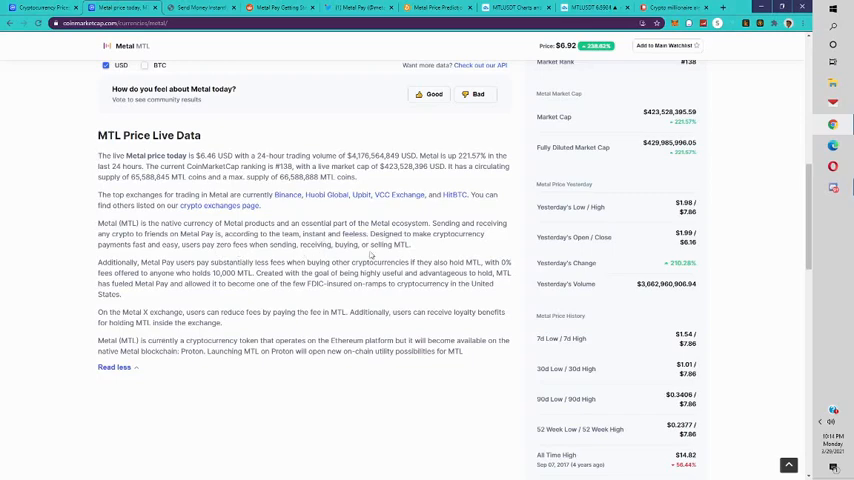
mouse_move(372, 300)
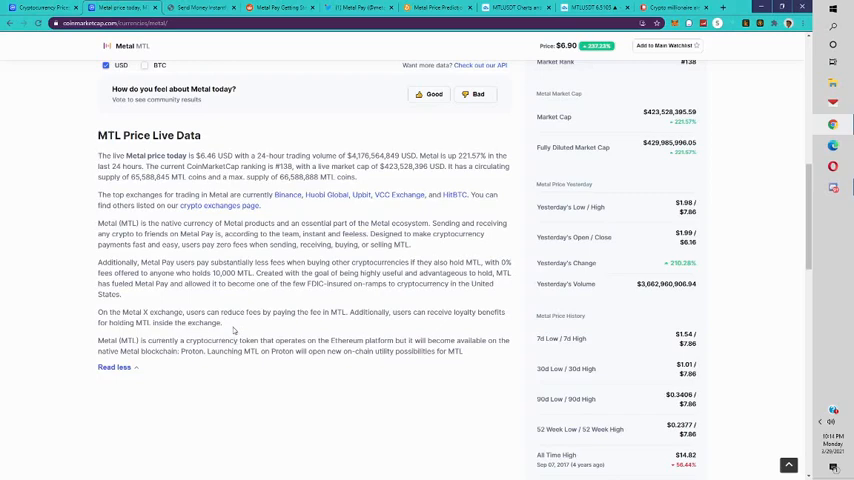
mouse_move(384, 324)
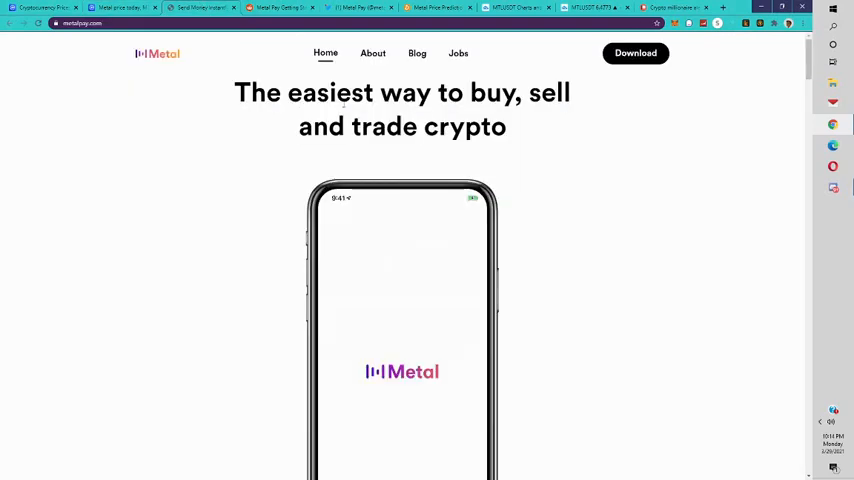
Go through Metal Pay's homepage feature sections to the footer and reach the About page
scroll(down, 3)
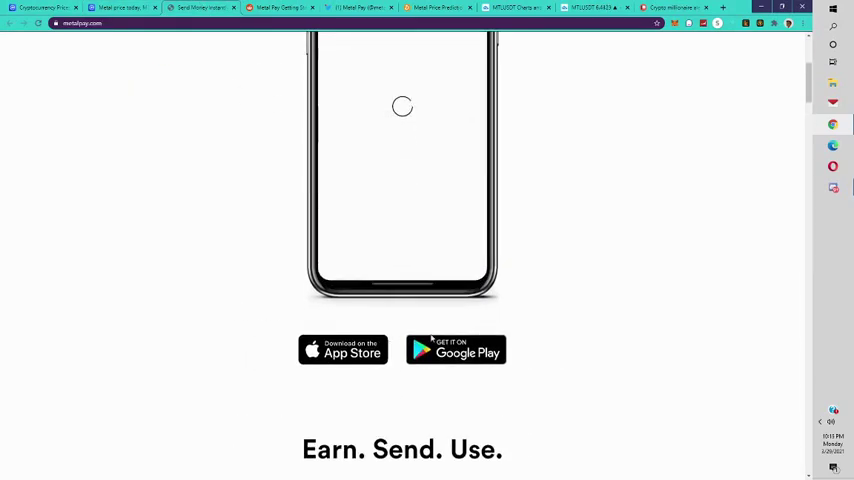
scroll(down, 3)
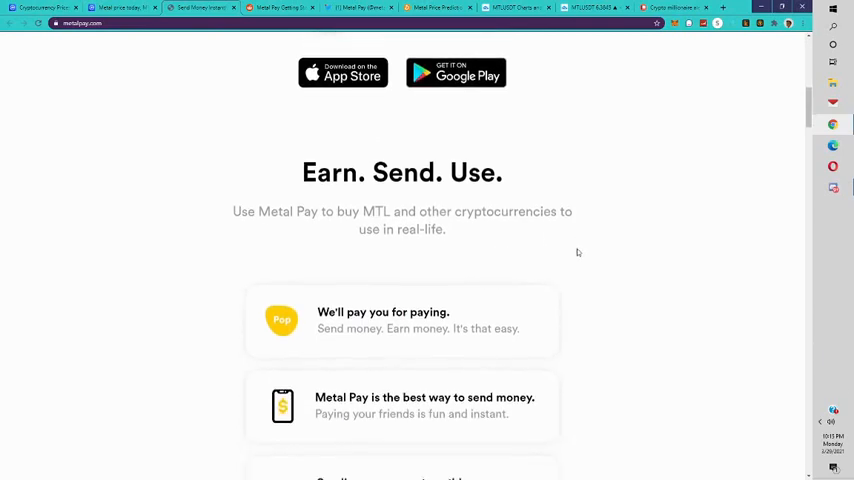
scroll(down, 3)
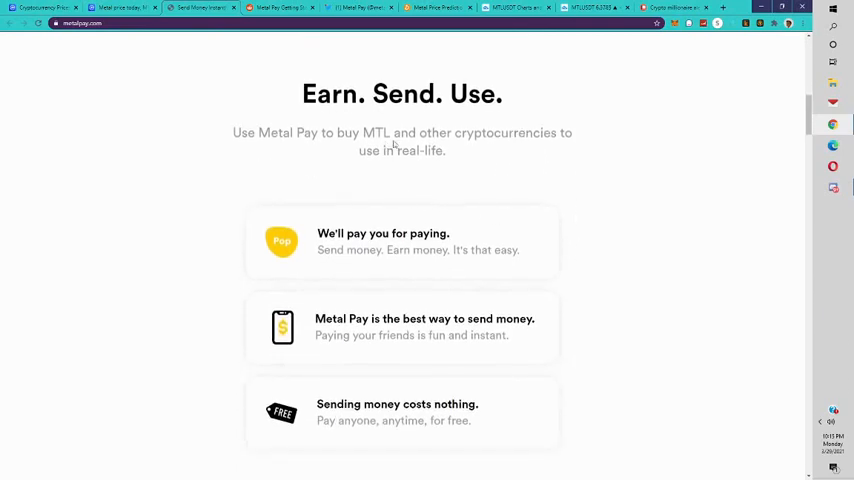
scroll(down, 3)
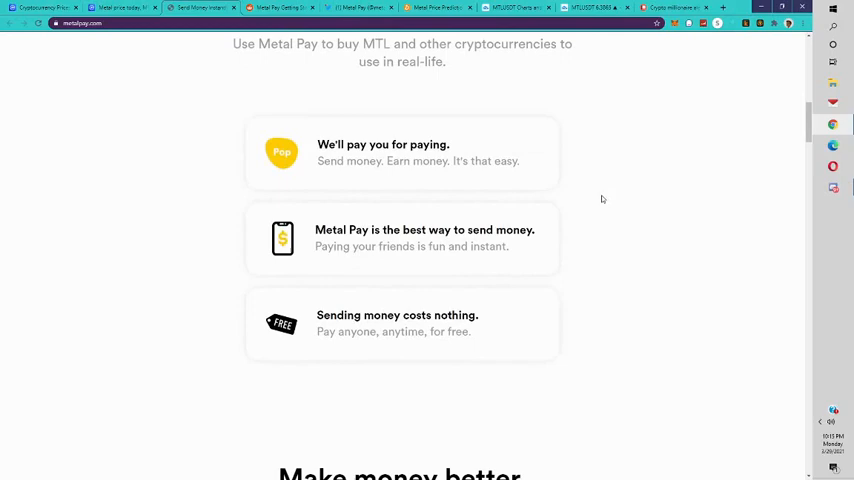
scroll(down, 3)
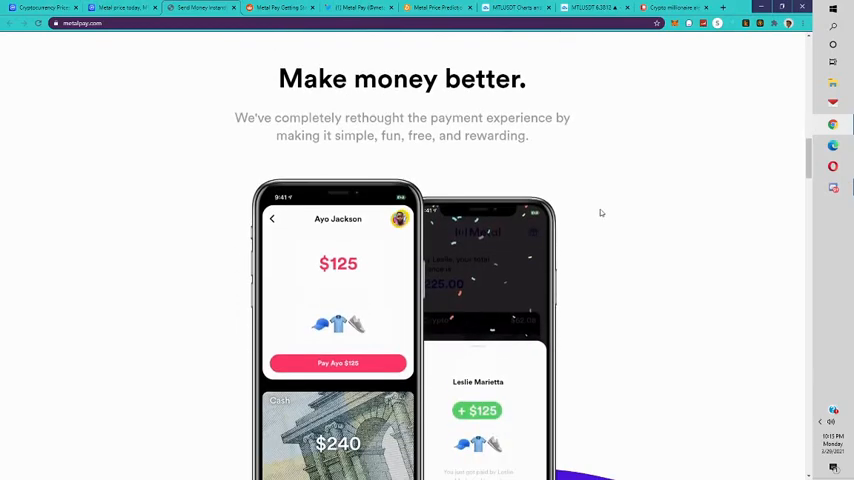
scroll(down, 3)
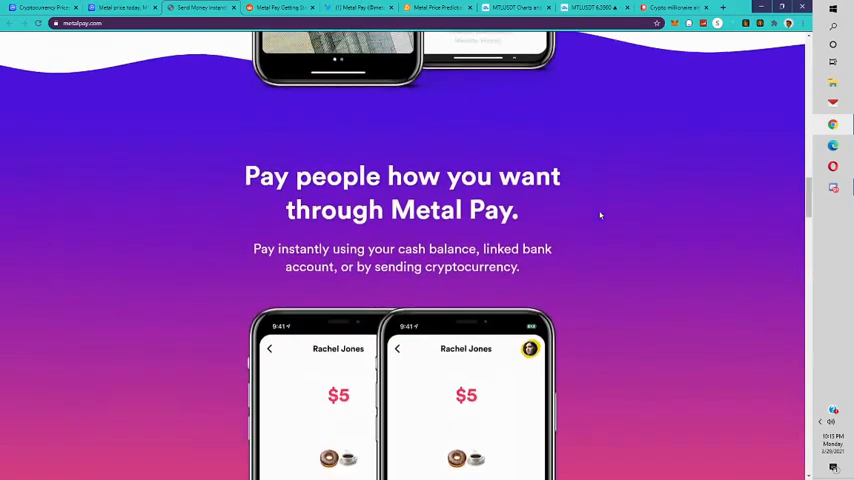
scroll(down, 3)
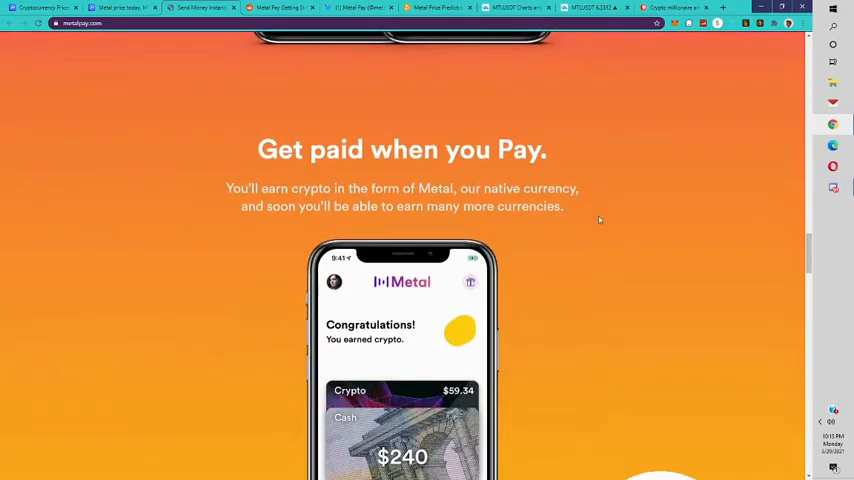
scroll(down, 3)
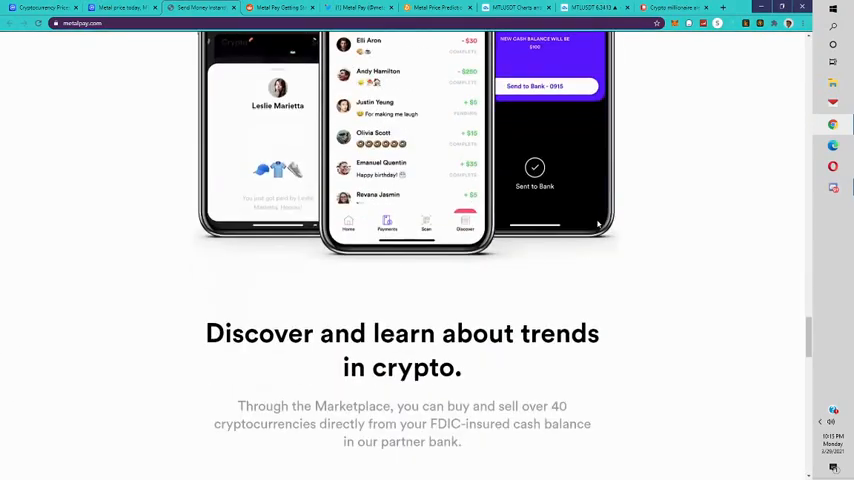
scroll(down, 3)
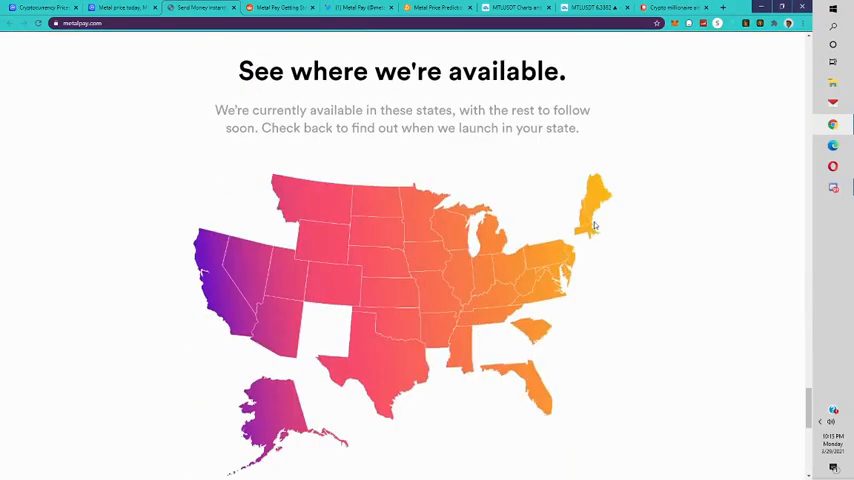
scroll(down, 3)
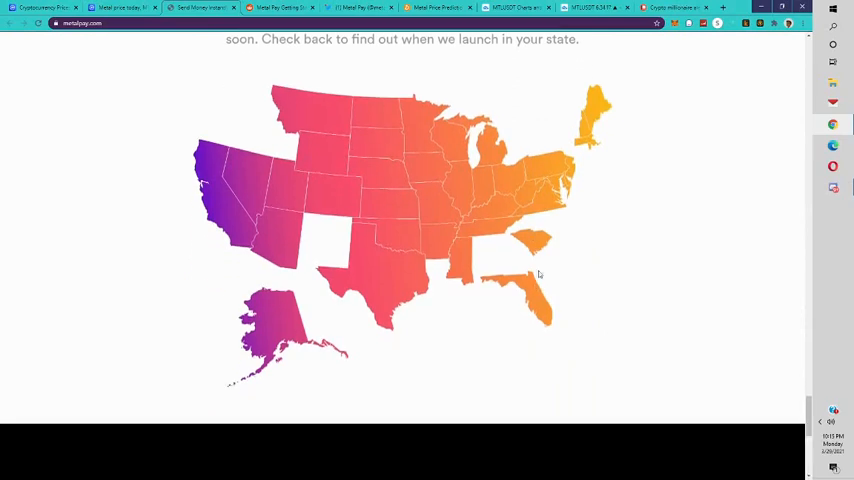
scroll(down, 3)
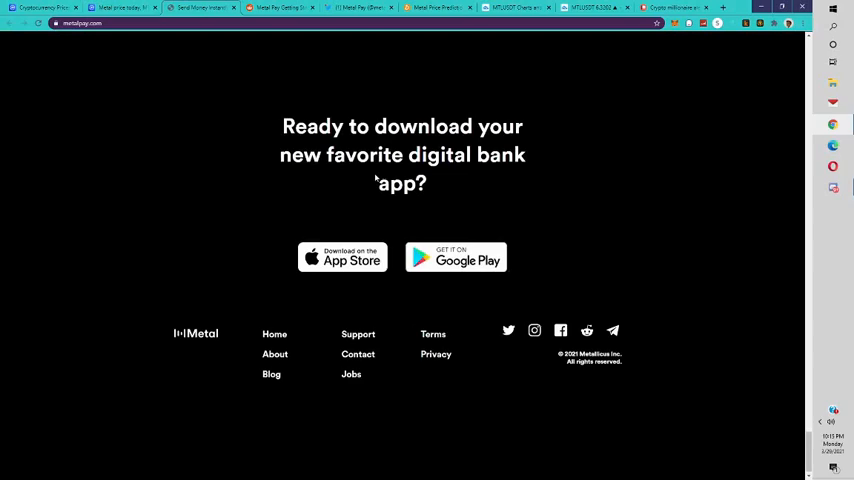
mouse_move(276, 354)
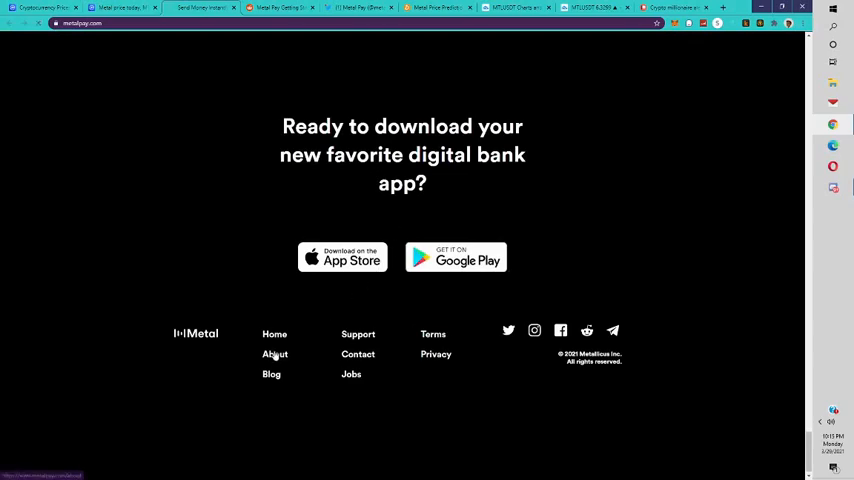
click(274, 354)
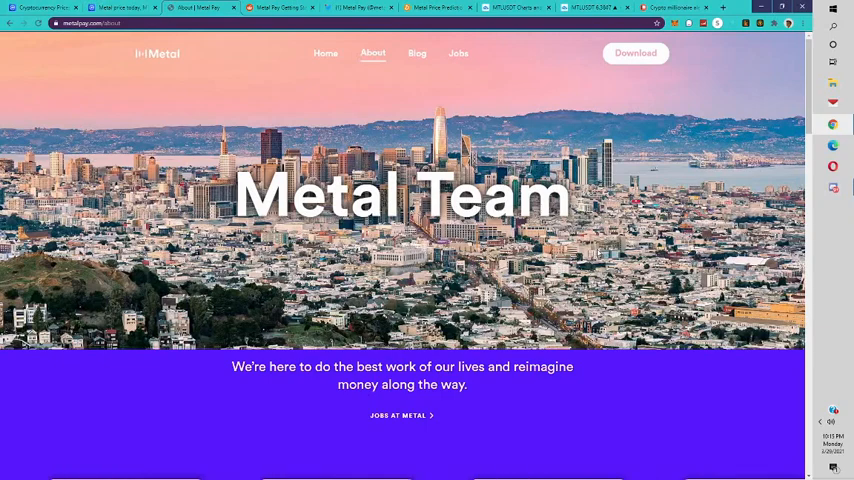
Browse the Metal Team carousel of executive and engineer profiles back and forth
scroll(down, 3)
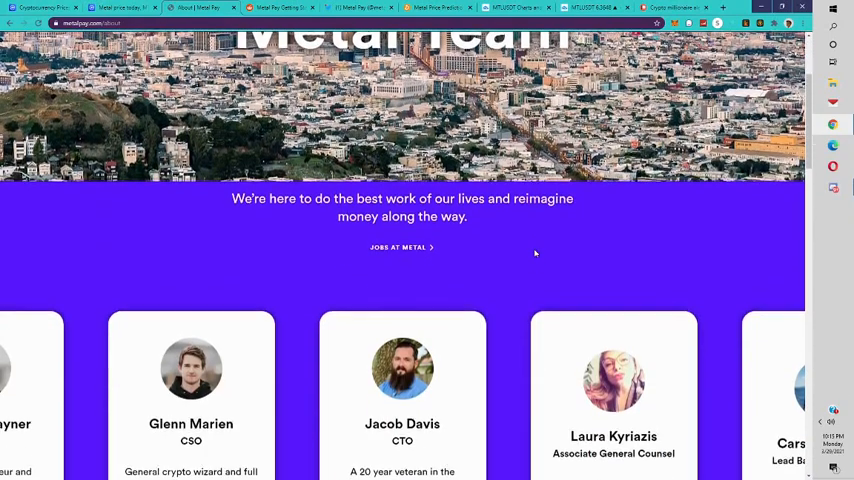
scroll(down, 3)
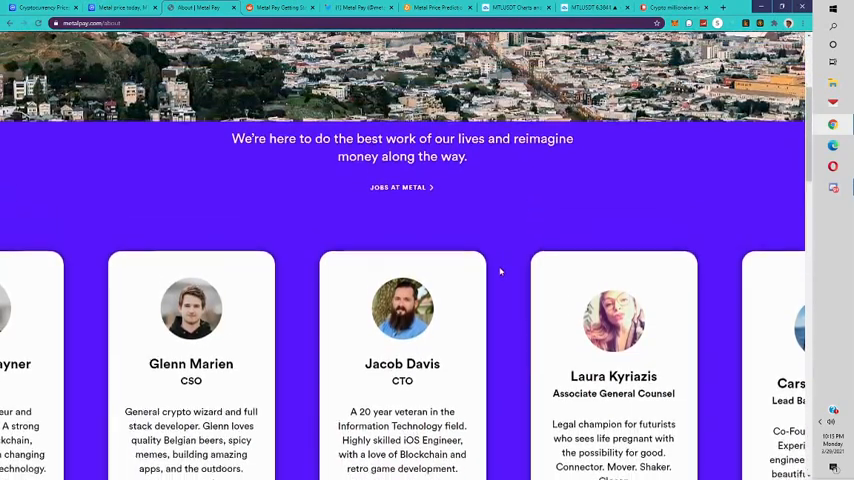
scroll(down, 3)
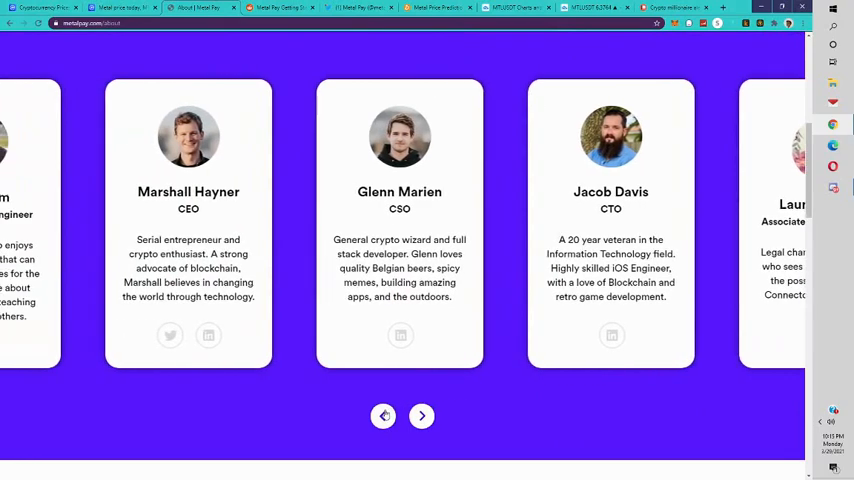
click(384, 416)
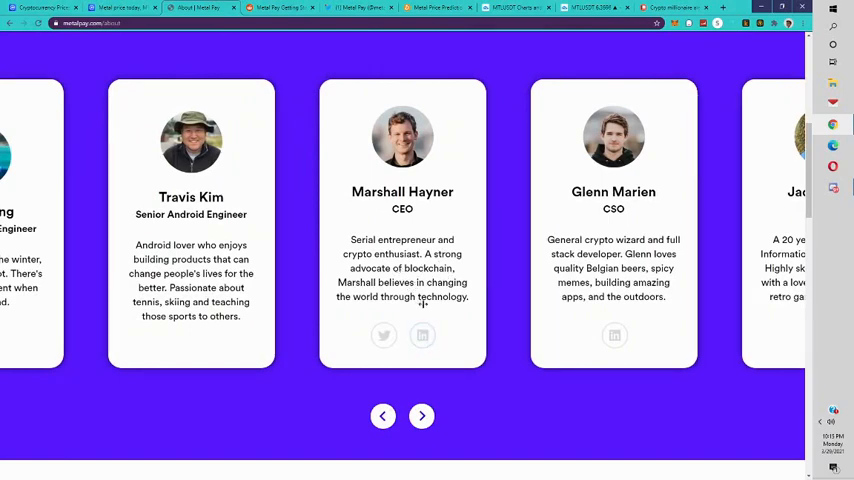
click(420, 416)
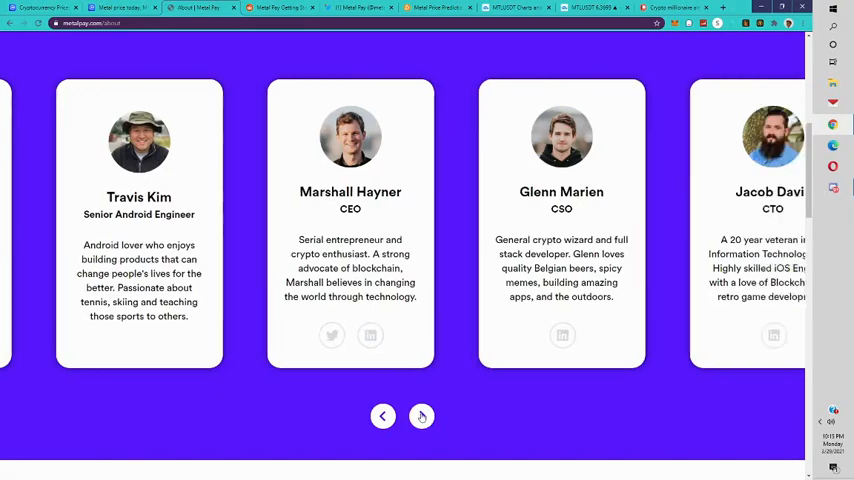
click(420, 416)
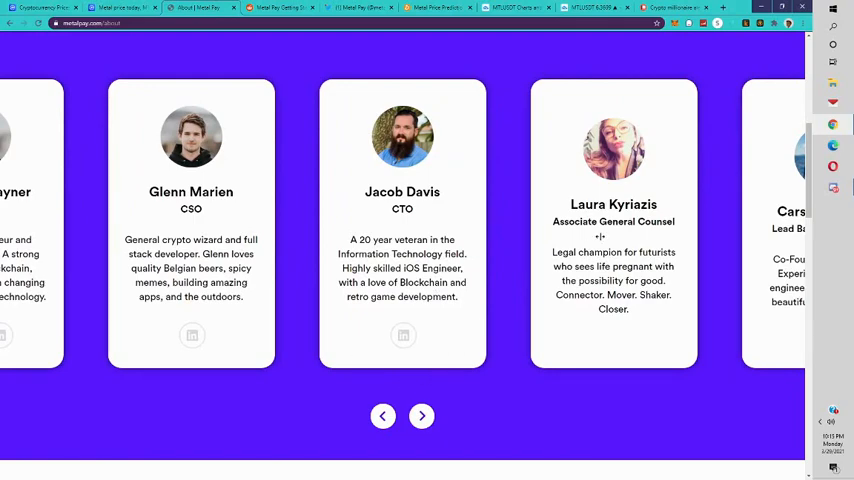
click(420, 416)
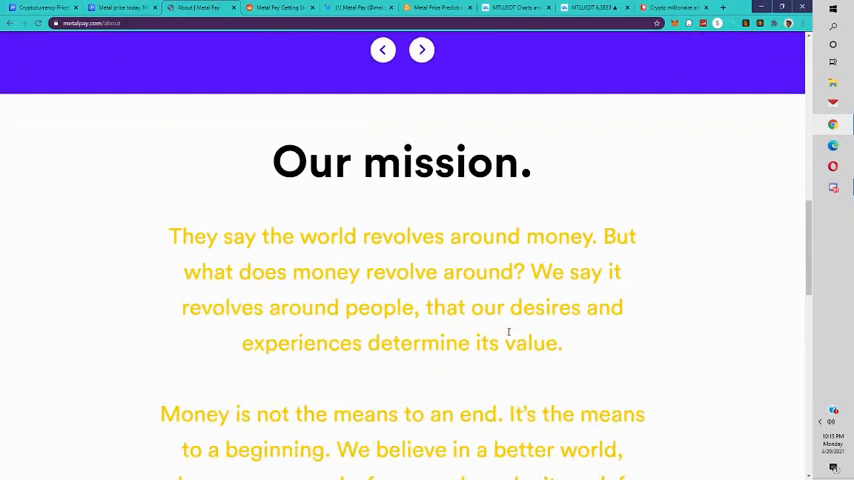
Read the Our mission text down to the footer and reach the Metal Blog
scroll(down, 3)
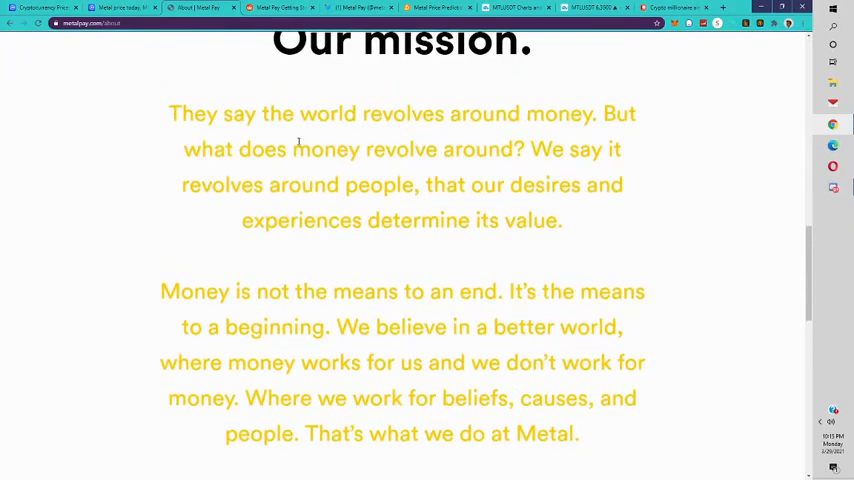
mouse_move(388, 180)
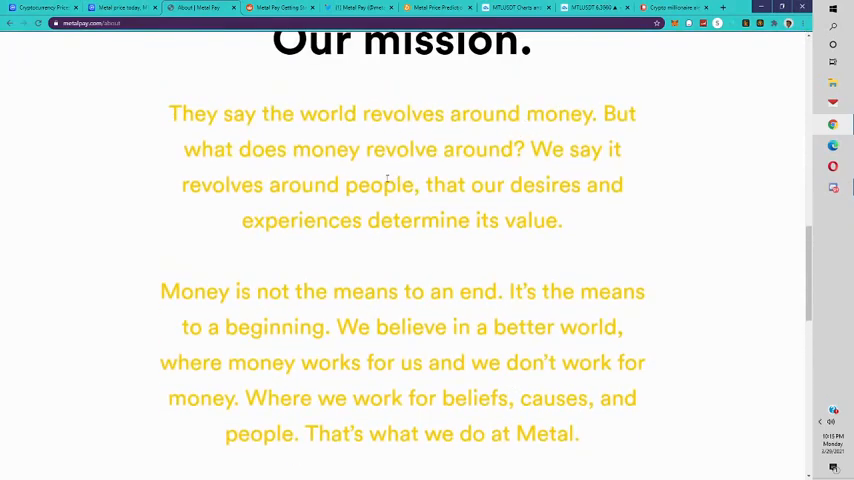
mouse_move(468, 202)
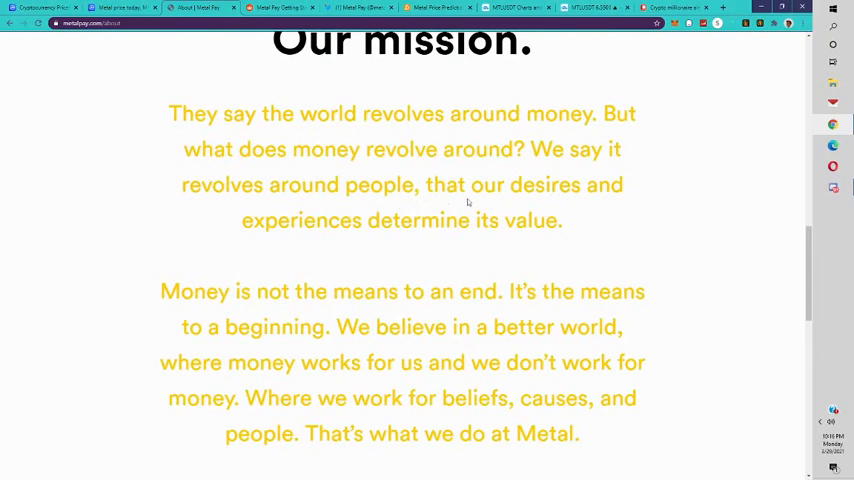
scroll(down, 3)
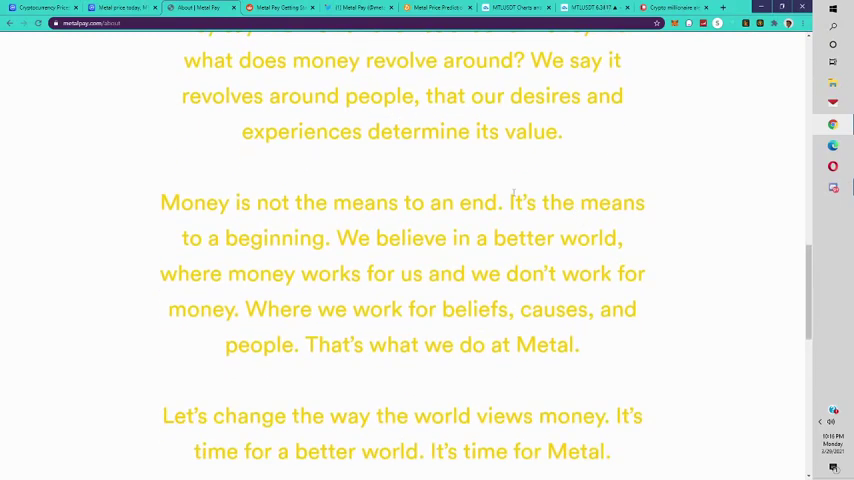
scroll(down, 3)
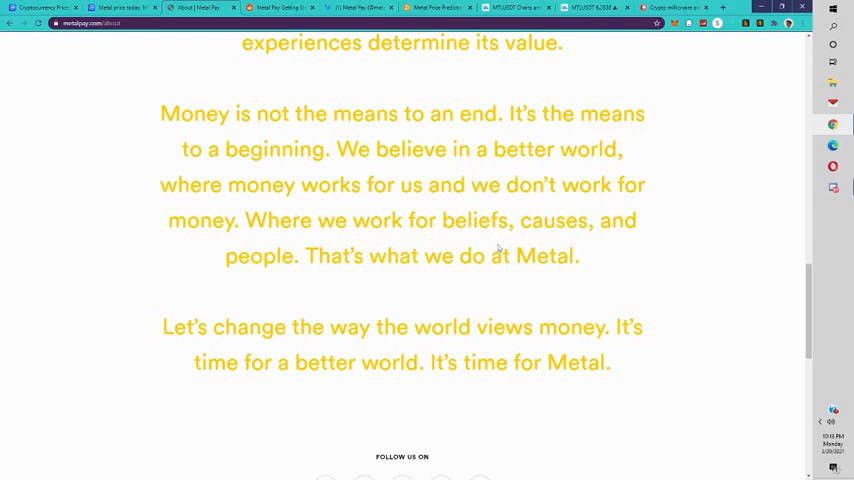
scroll(down, 3)
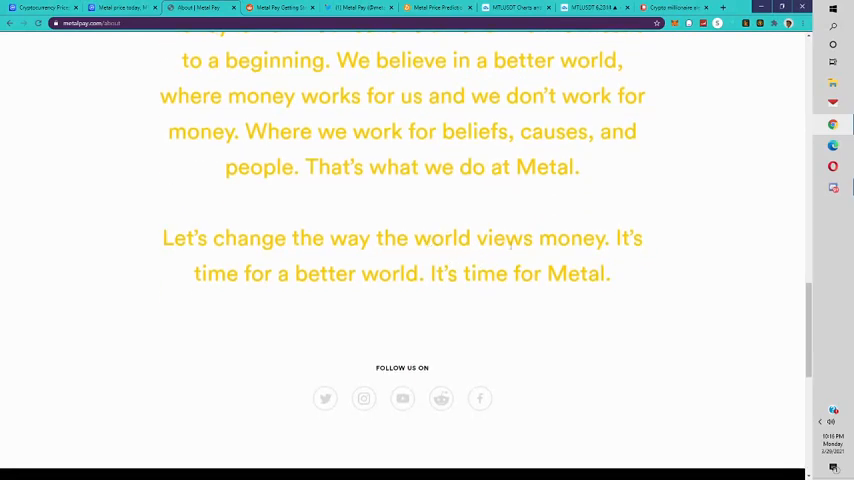
scroll(down, 3)
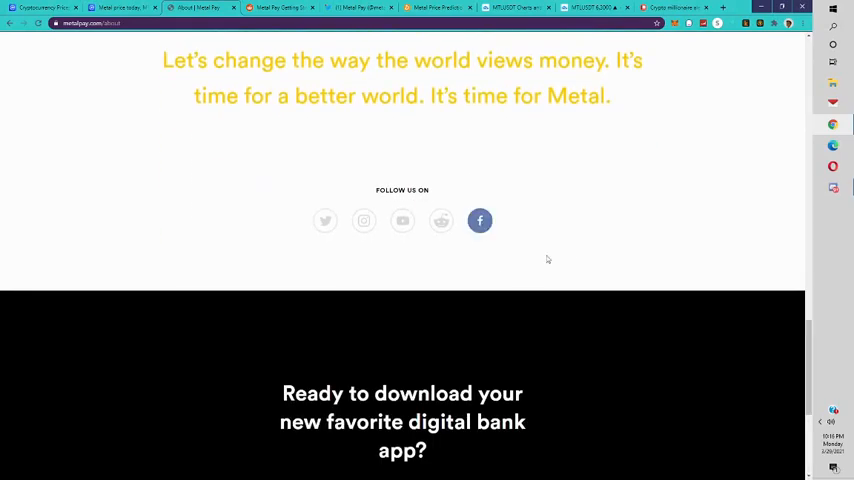
scroll(down, 3)
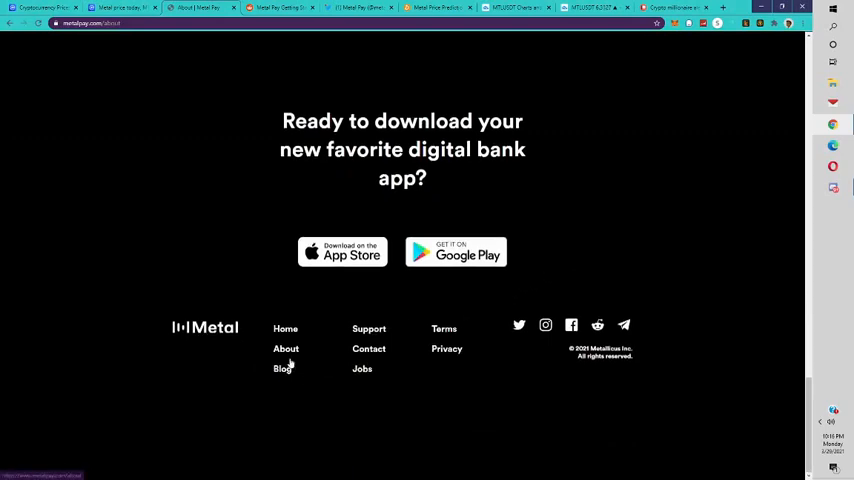
click(286, 348)
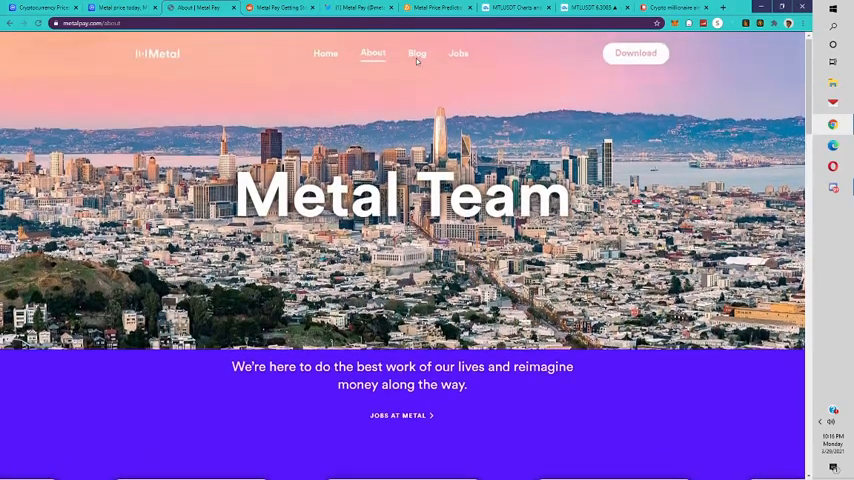
click(416, 52)
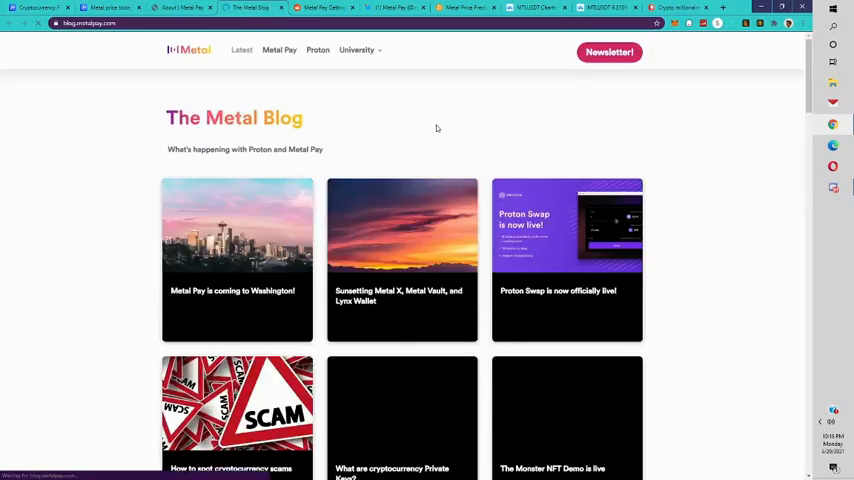
scroll(down, 3)
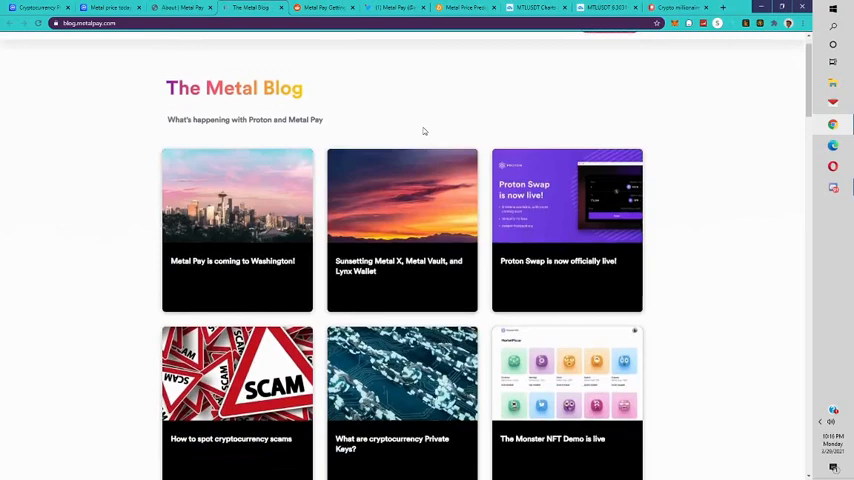
scroll(down, 3)
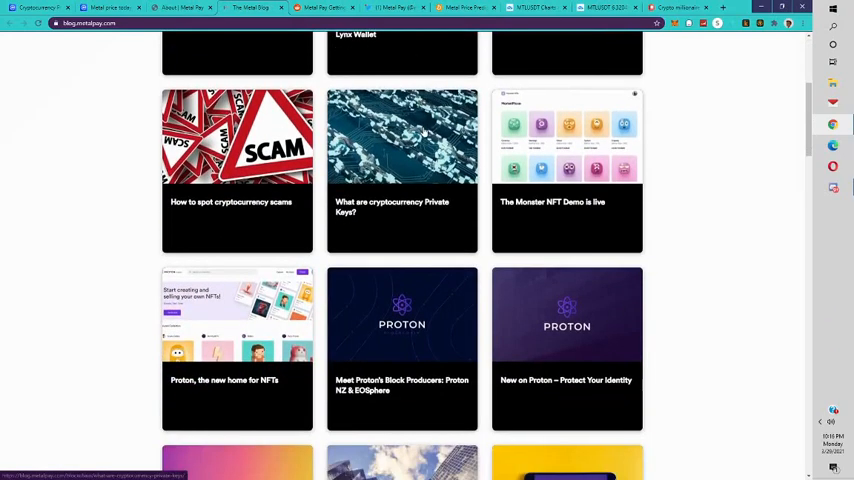
scroll(down, 3)
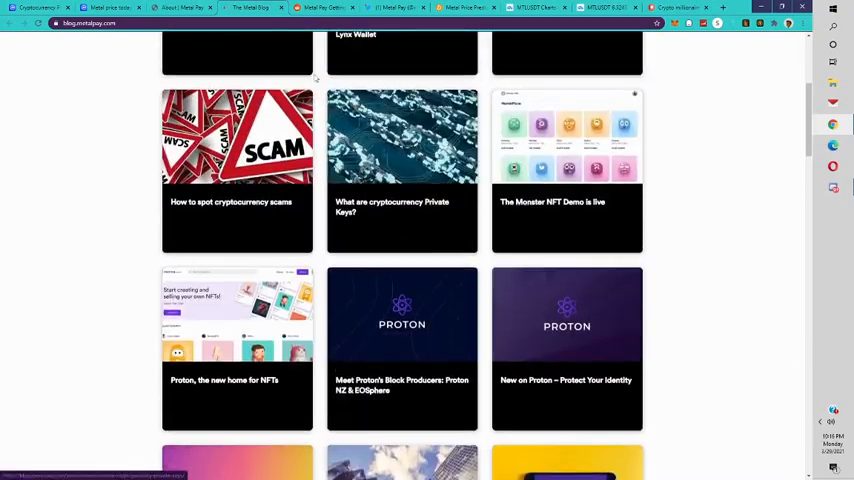
click(466, 8)
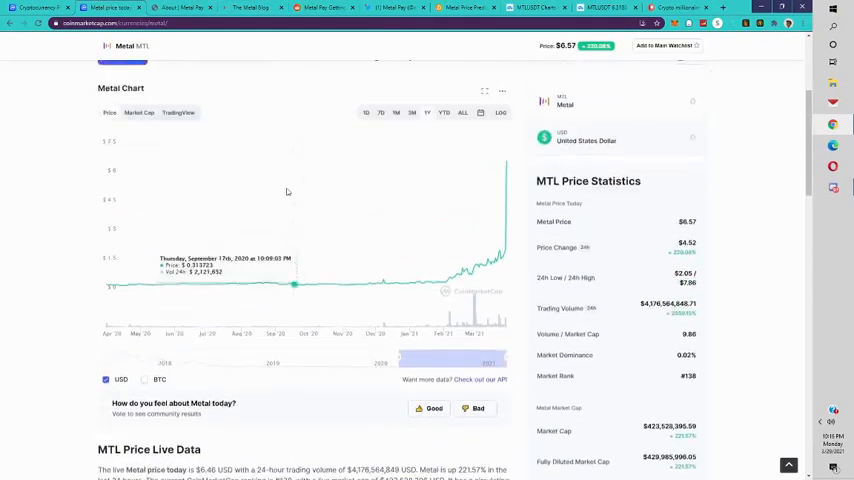
Review the Metal Markets table of exchanges and MTL trading pairs from top to bottom
scroll(up, 3)
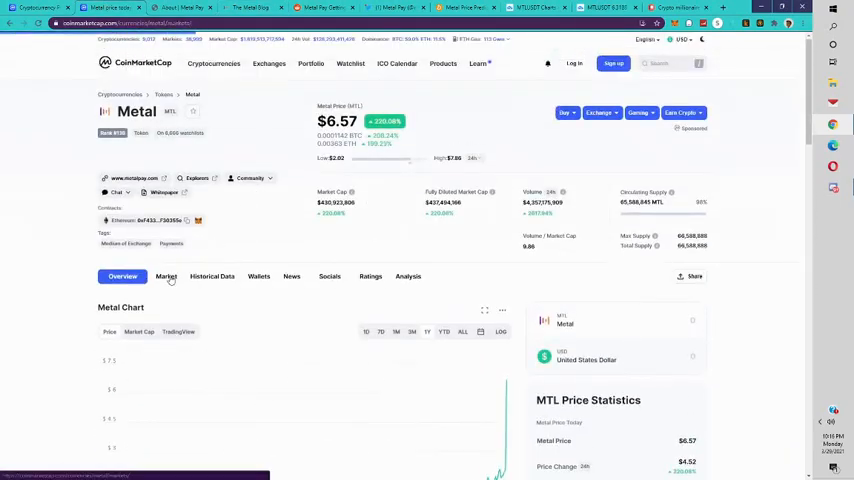
click(170, 276)
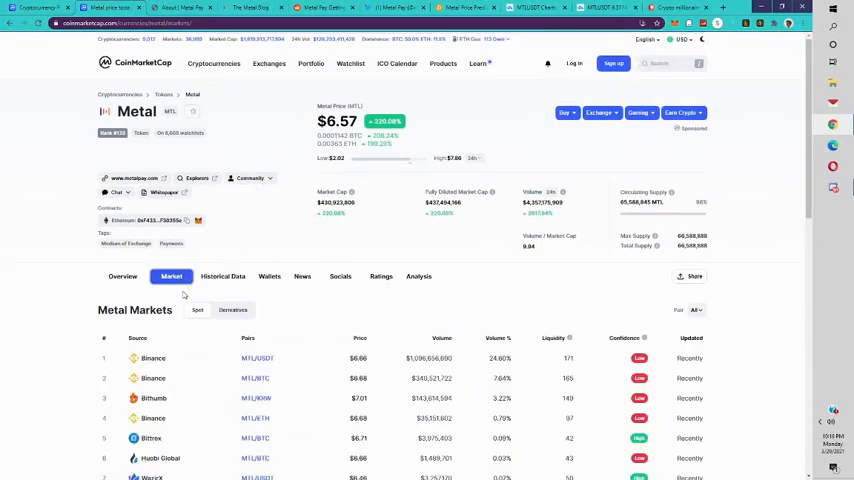
scroll(down, 3)
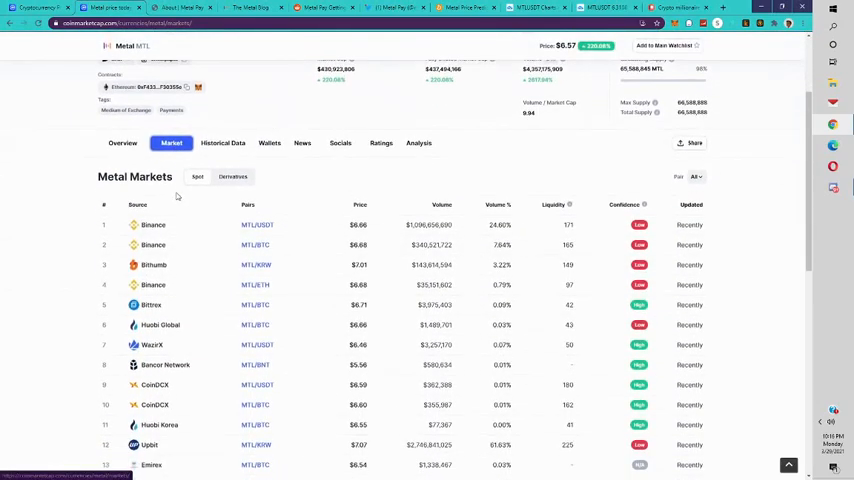
scroll(down, 3)
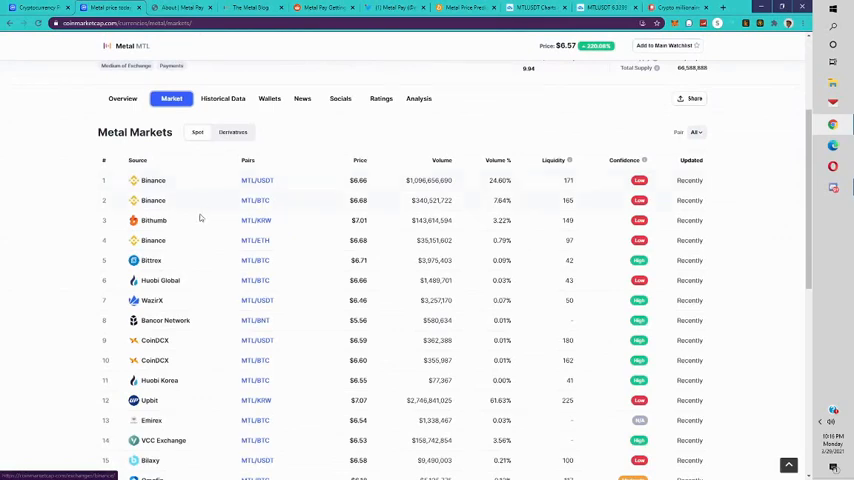
scroll(down, 3)
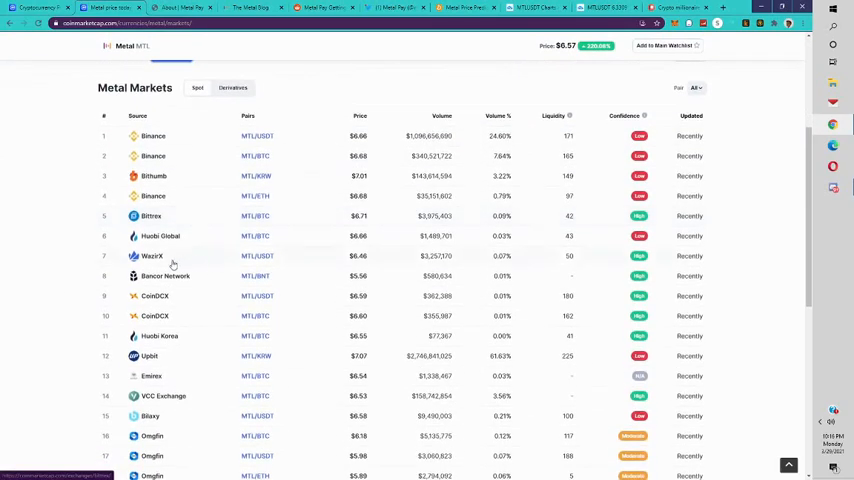
mouse_move(222, 272)
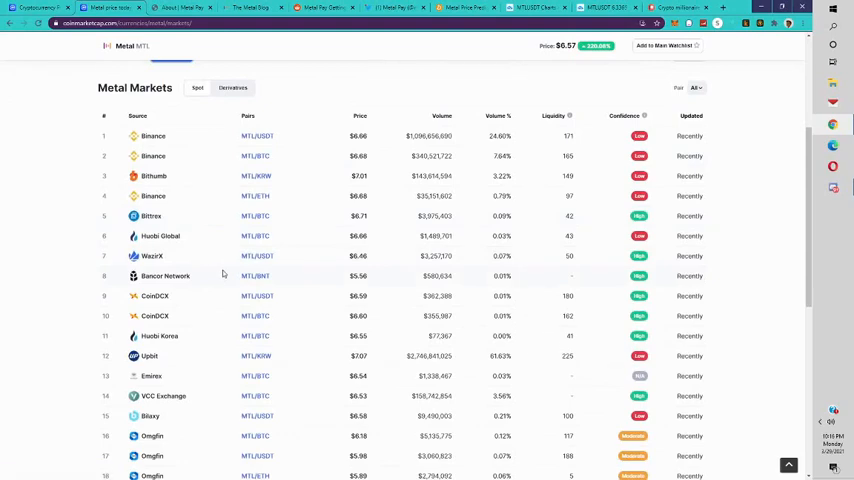
scroll(down, 3)
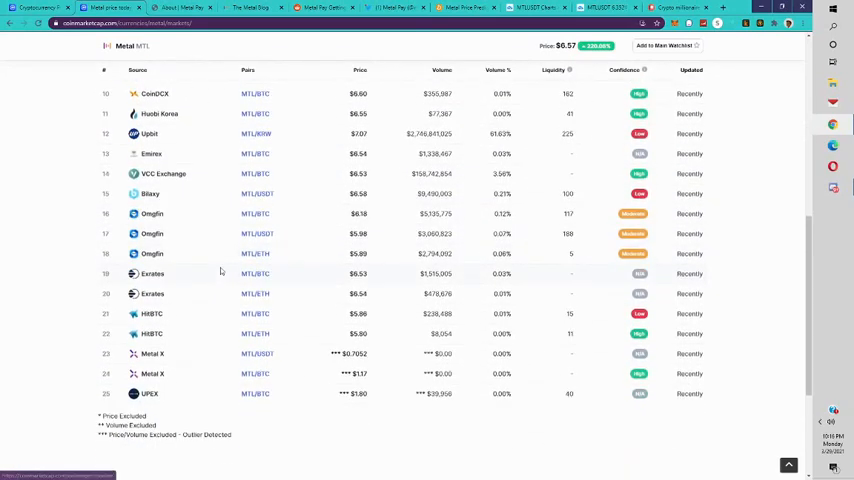
scroll(up, 3)
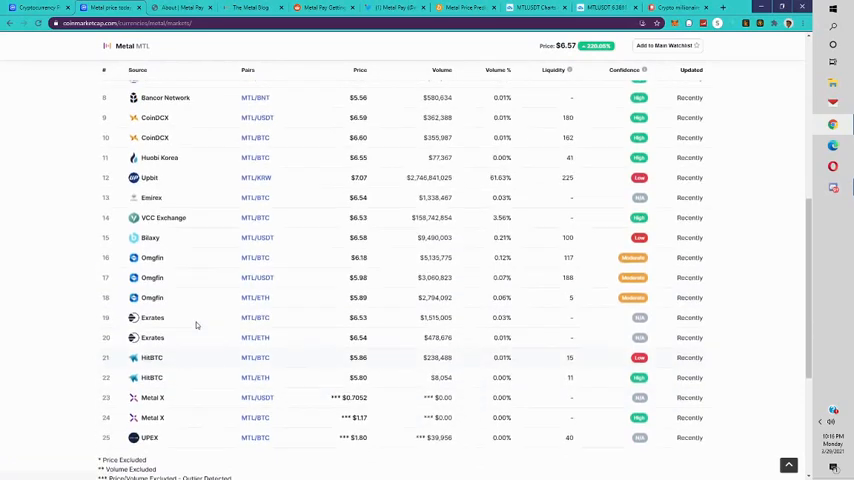
scroll(up, 3)
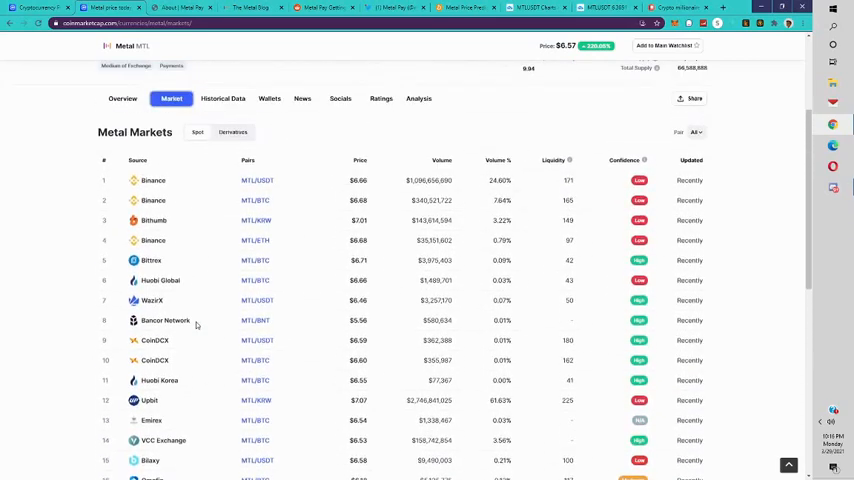
mouse_move(192, 246)
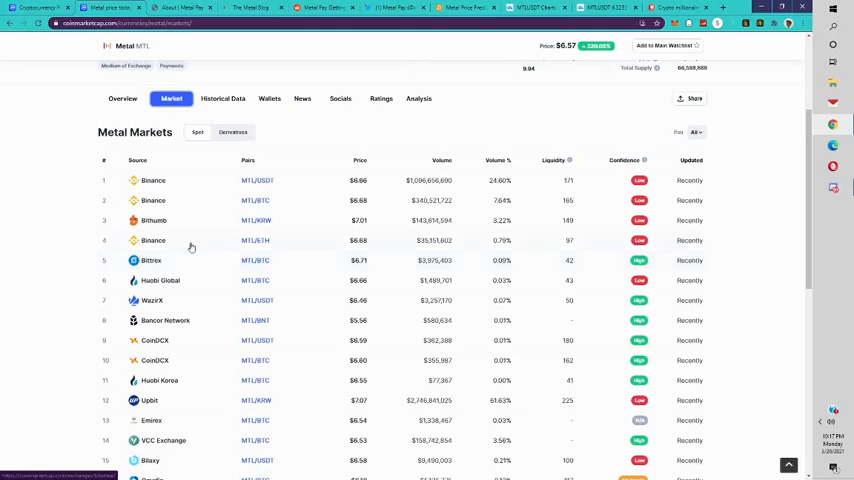
scroll(up, 3)
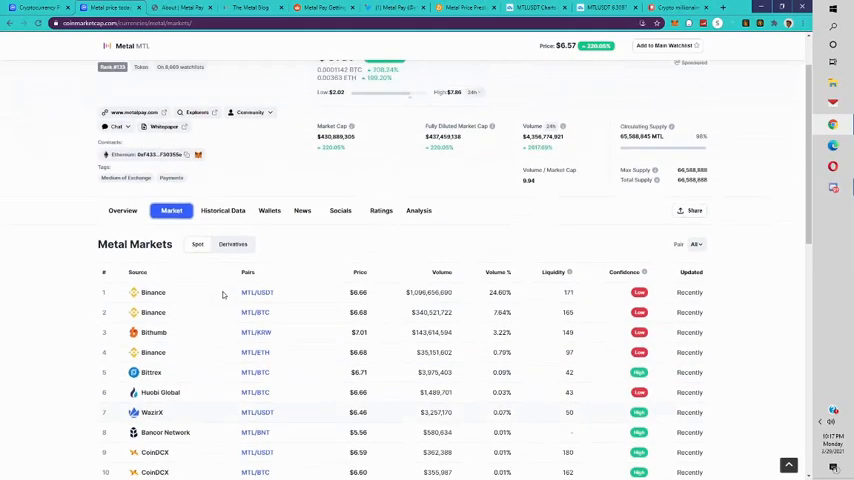
scroll(up, 3)
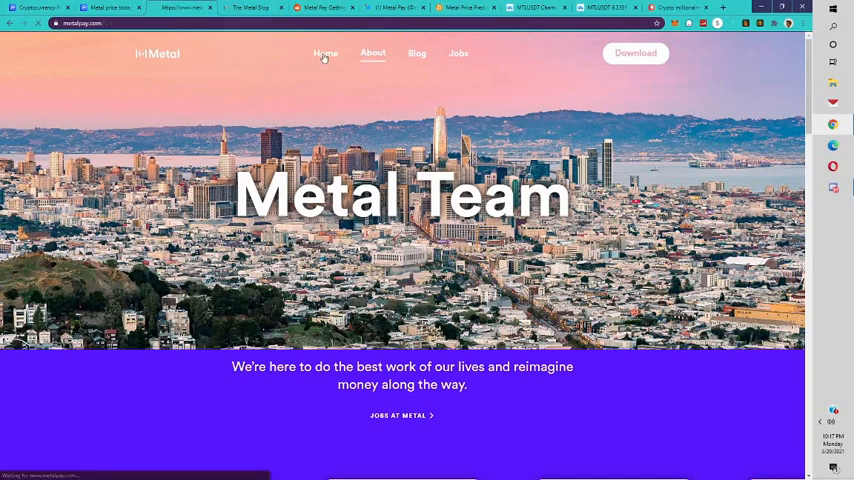
Return to Metal Pay's home landing page about buying, selling and trading crypto
click(324, 52)
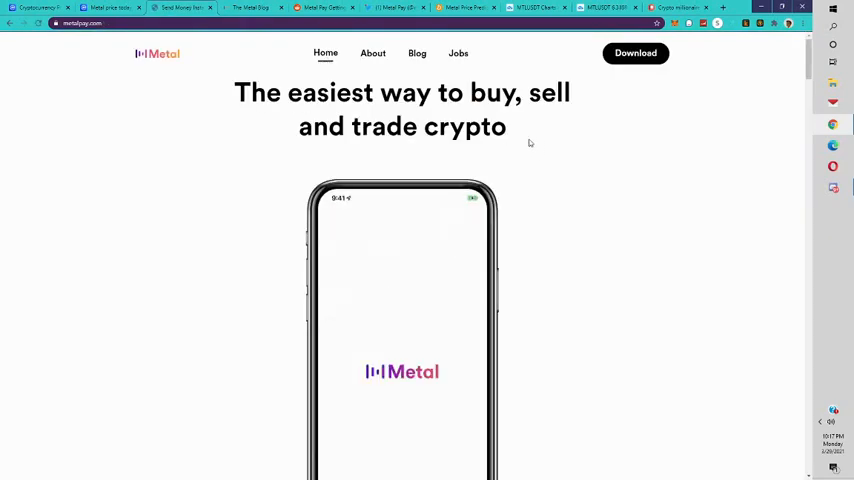
scroll(down, 3)
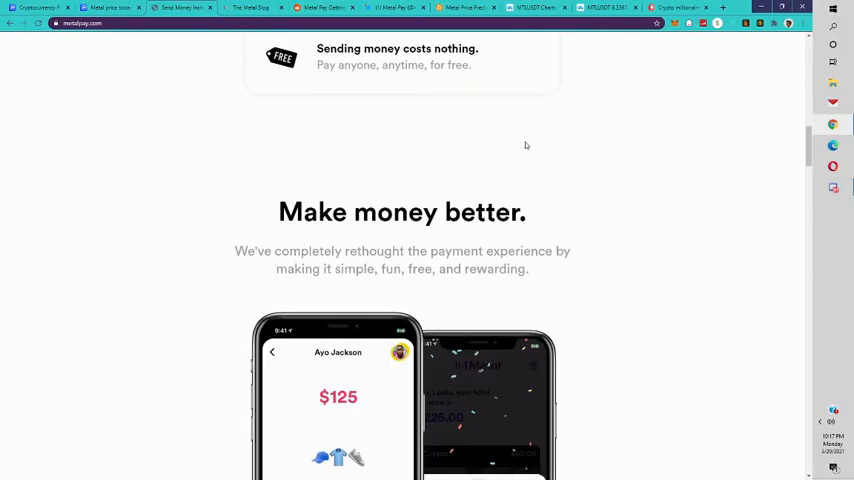
scroll(down, 3)
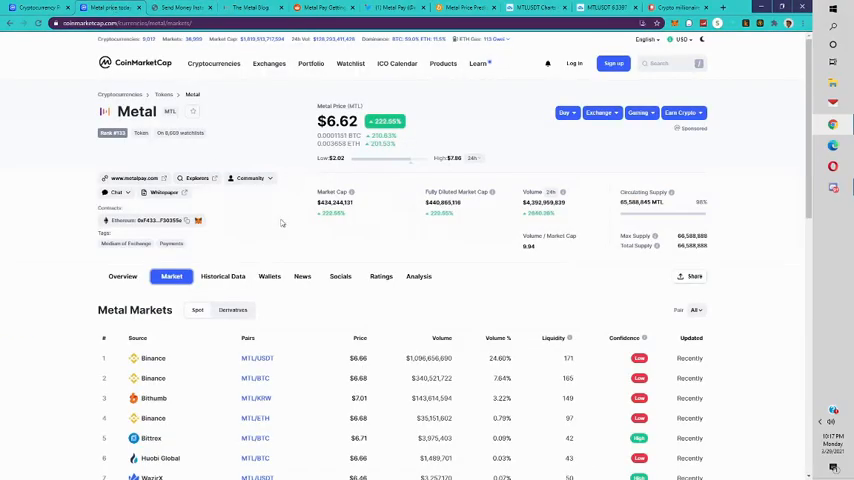
Back on Metal's overview, highlight the MTL Price Live Data passage about Metal Pay's funding
click(122, 276)
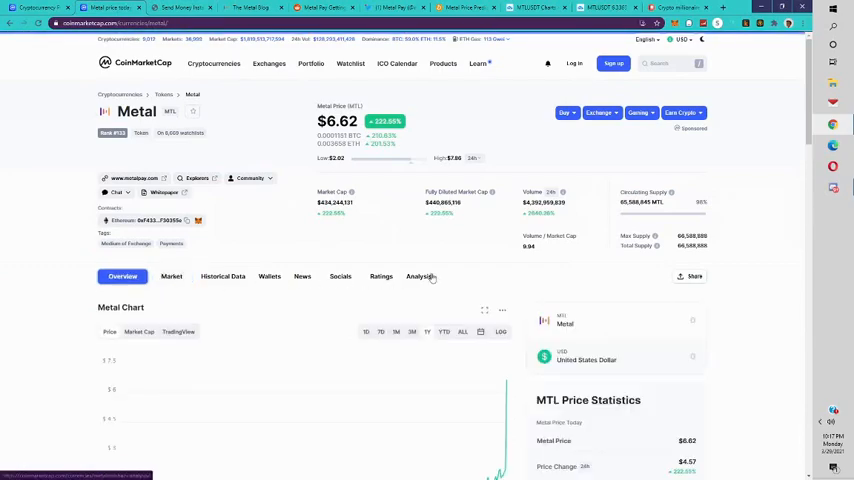
scroll(down, 3)
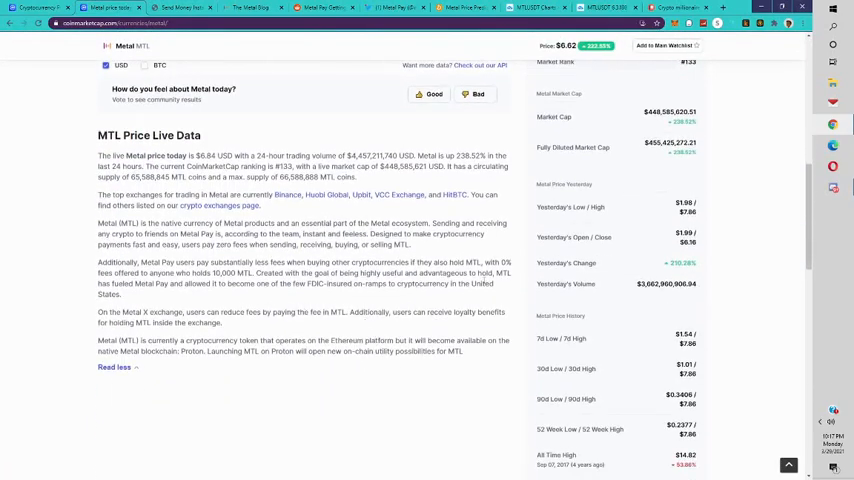
drag(496, 272, 118, 296)
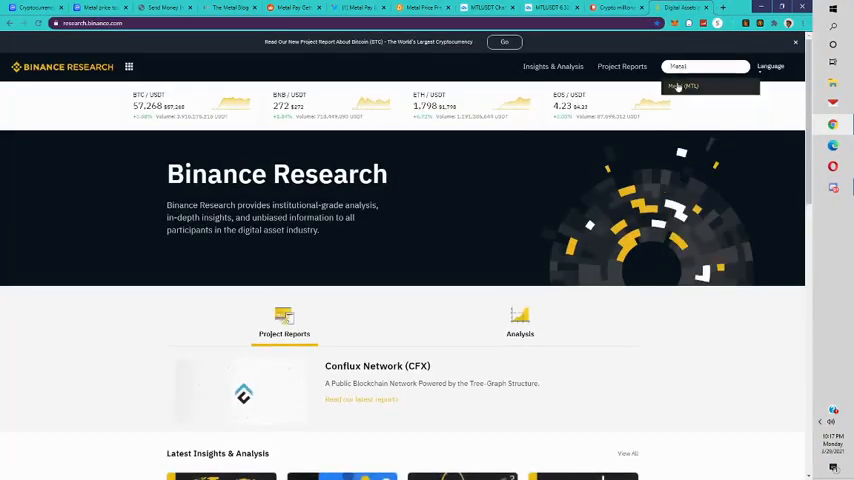
View Binance Research's Metal (MTL) payment-rewards report, then return to the Metal Blog posts
click(684, 84)
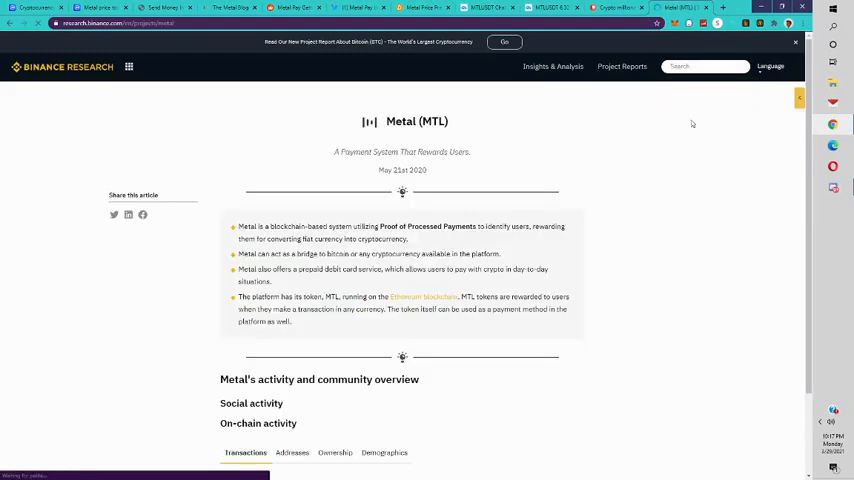
scroll(down, 3)
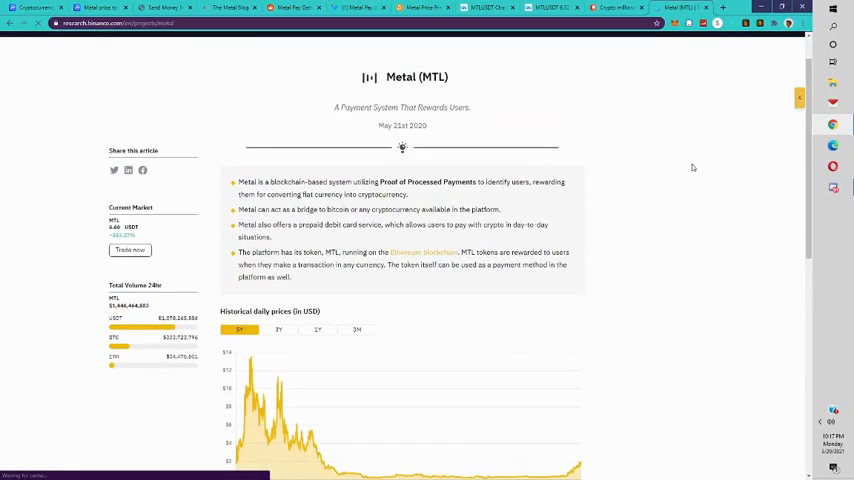
click(560, 8)
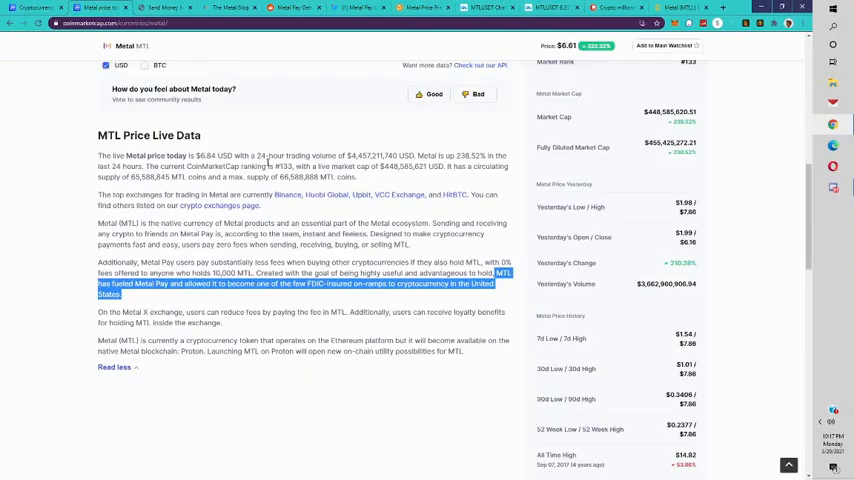
scroll(up, 3)
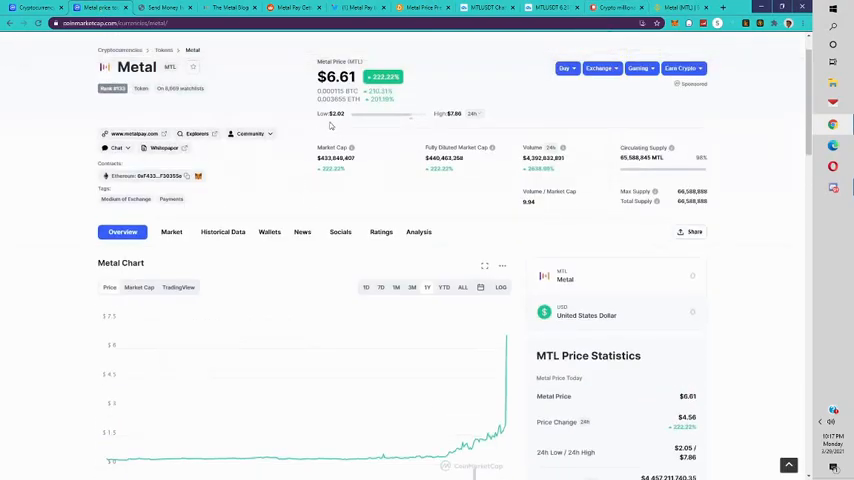
click(230, 8)
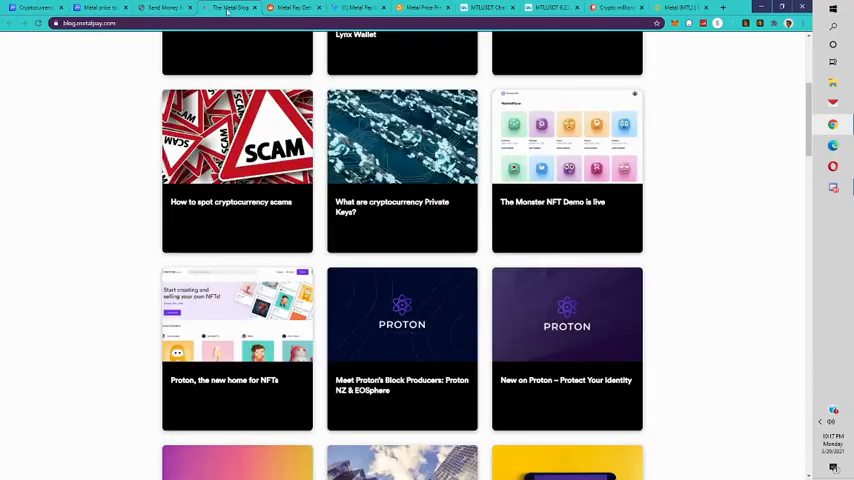
Read through the Metal Pay Getting Started Guide post's sections on what MTL is and signing up
click(356, 8)
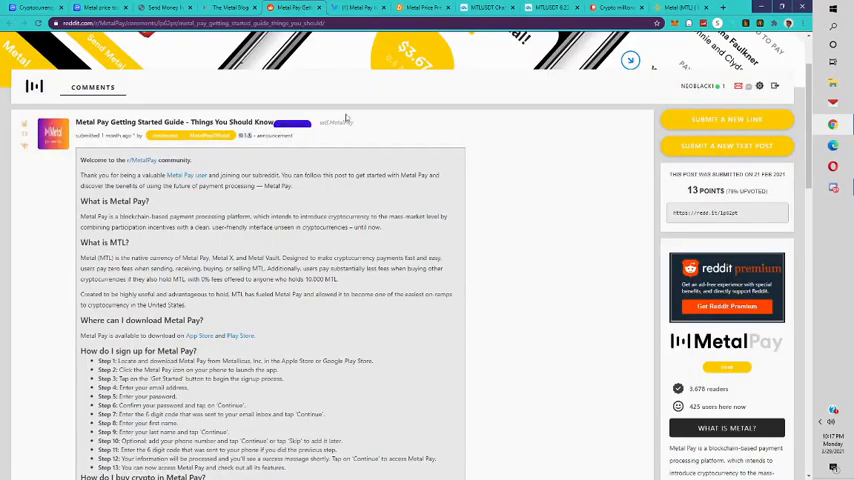
scroll(down, 3)
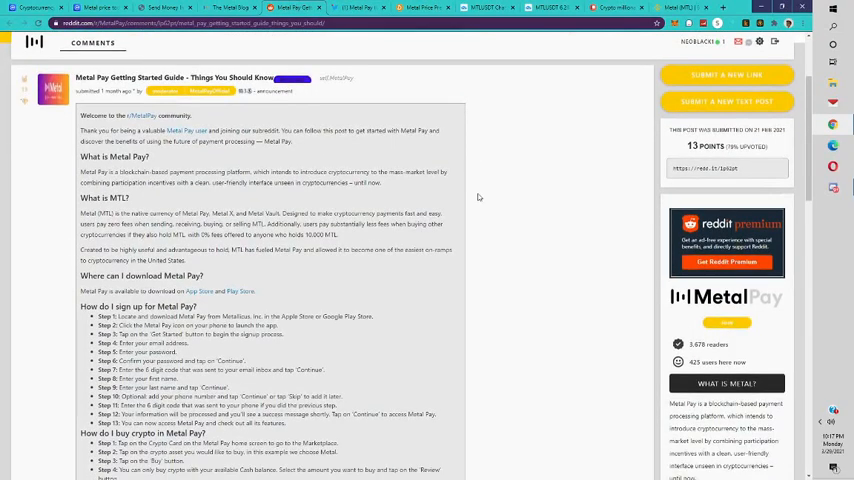
scroll(down, 3)
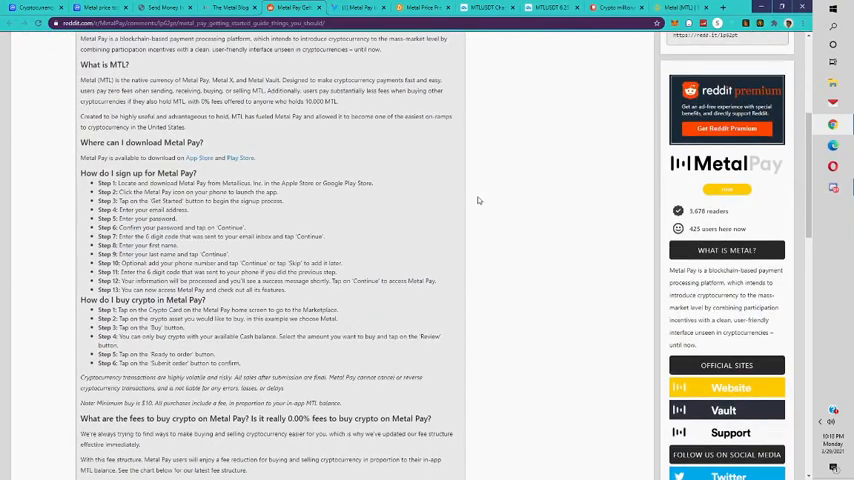
scroll(down, 3)
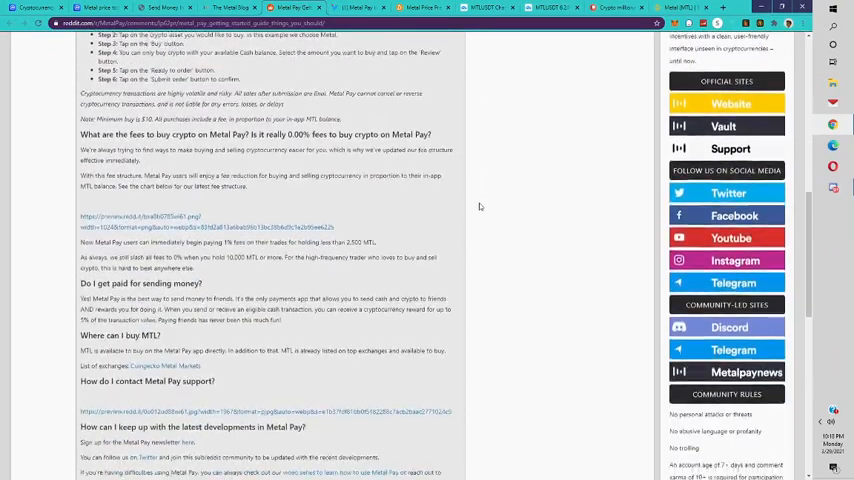
scroll(up, 3)
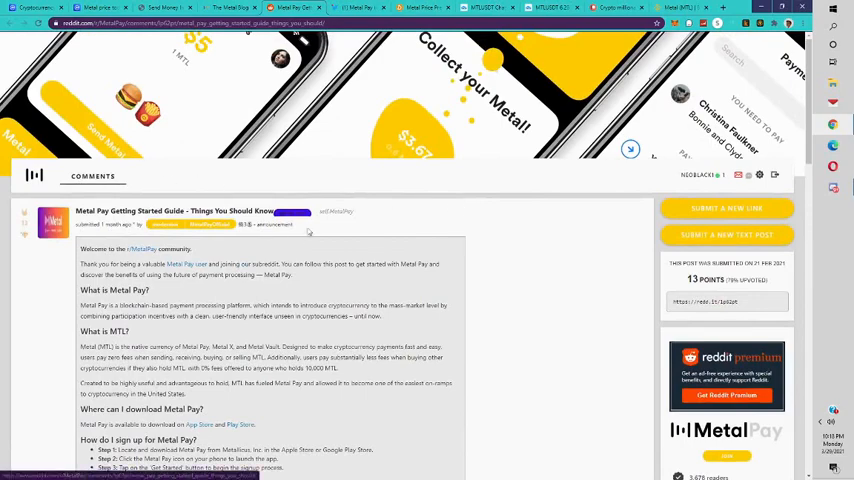
scroll(down, 3)
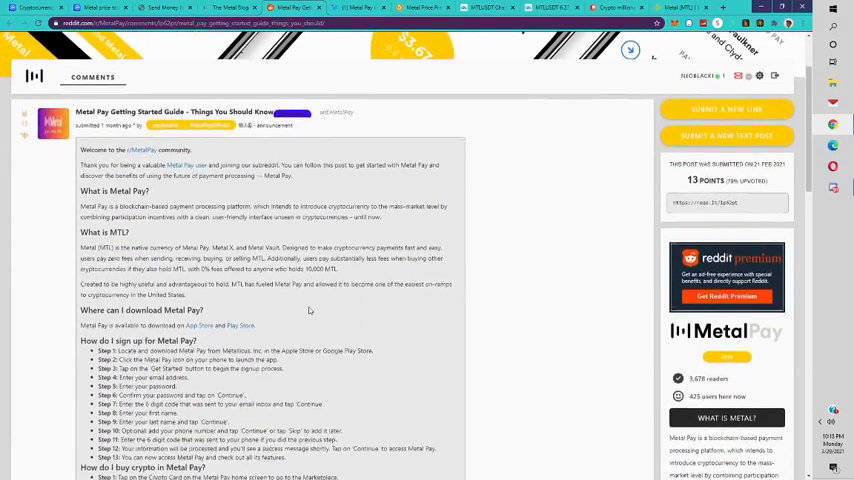
scroll(up, 3)
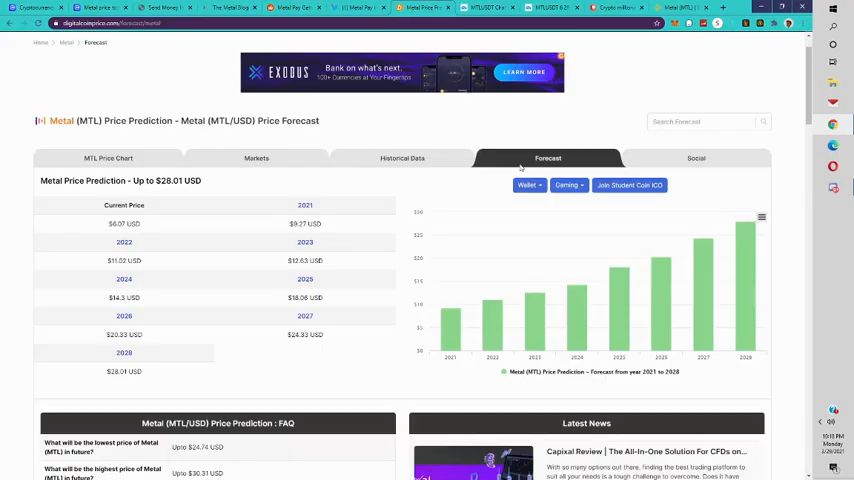
Scroll the MTL forecast past the FAQ and chart to the 2021 and 2022 monthly prediction tables
scroll(up, 3)
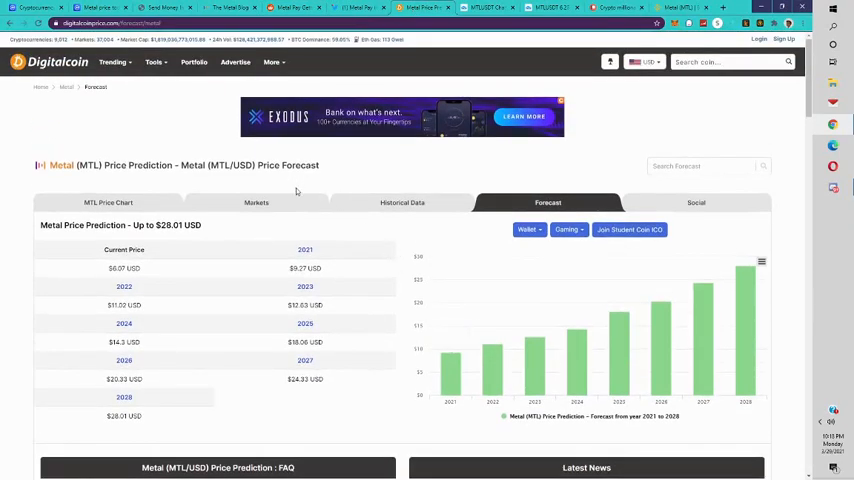
scroll(down, 3)
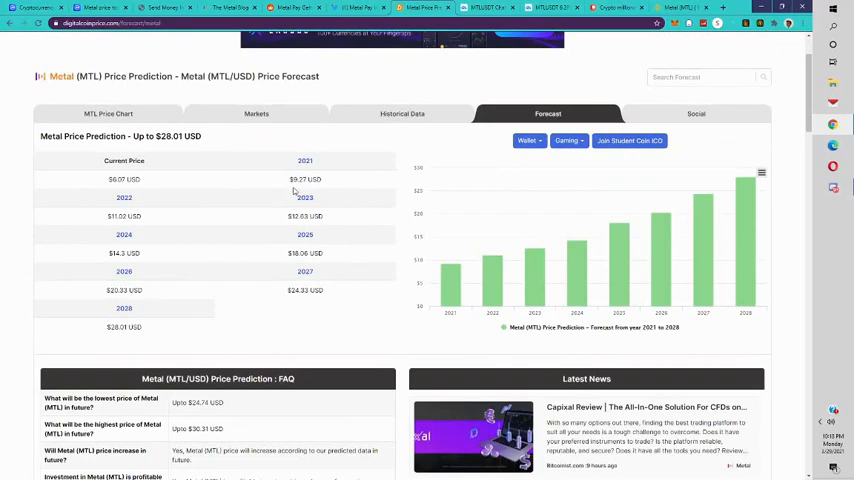
mouse_move(334, 190)
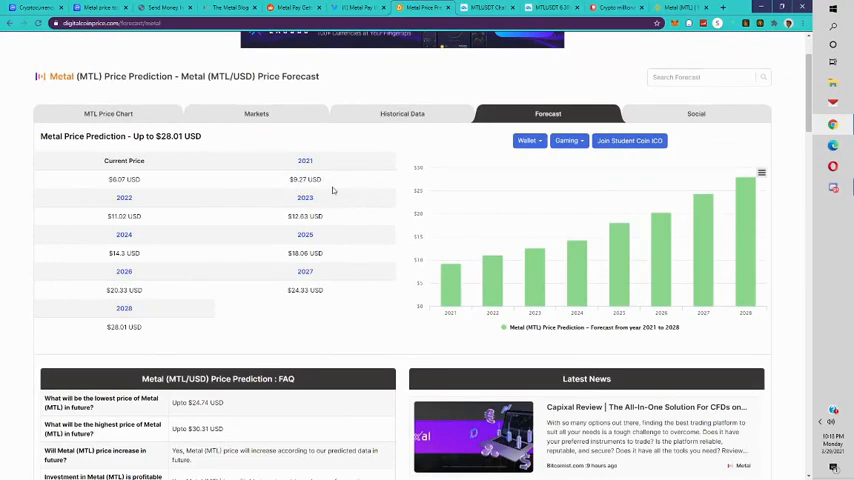
scroll(down, 3)
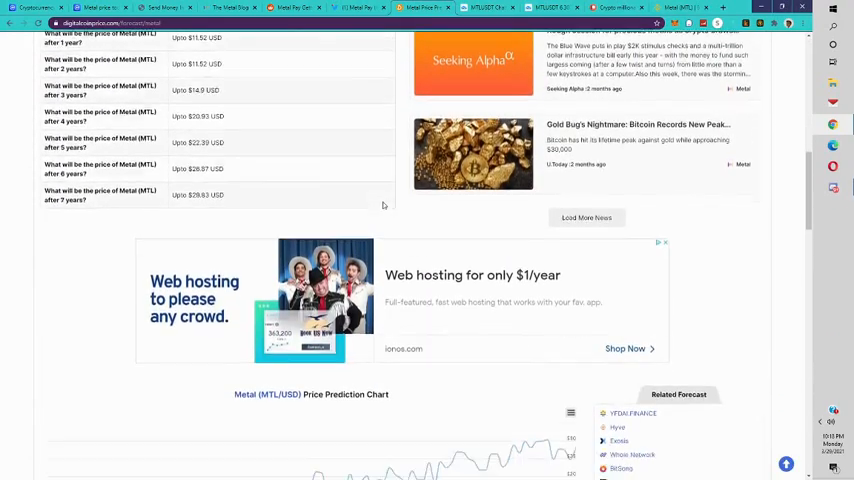
scroll(down, 3)
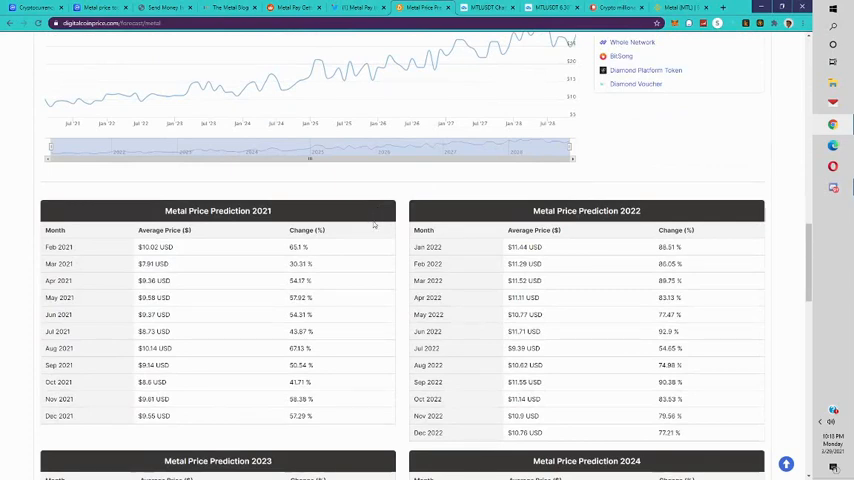
mouse_move(210, 412)
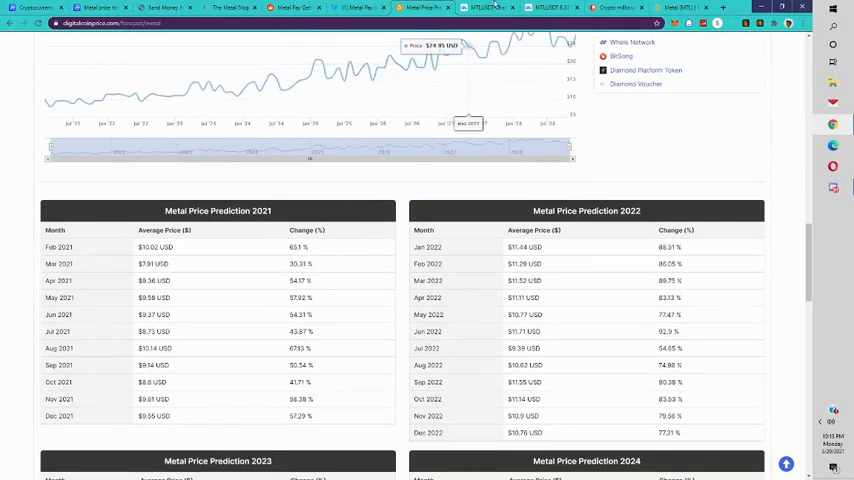
click(484, 8)
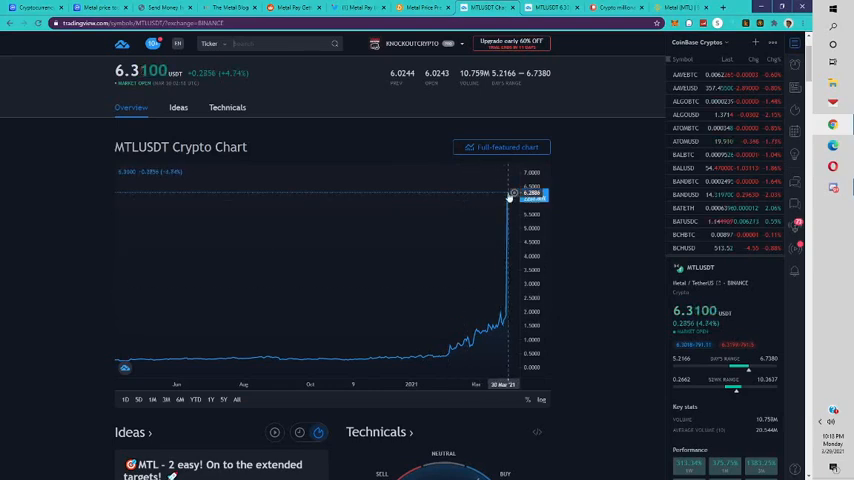
View the TradingView MTL/USDT overview chart showing the rise to about 6.31 USDT
scroll(down, 3)
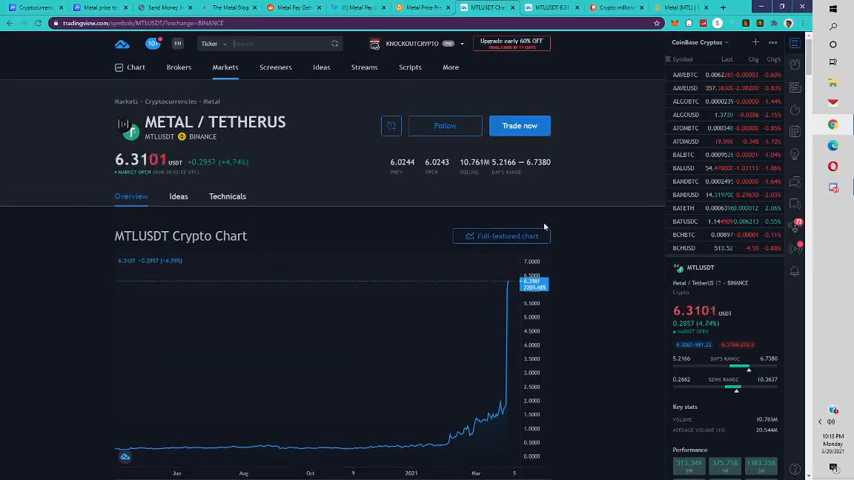
click(502, 236)
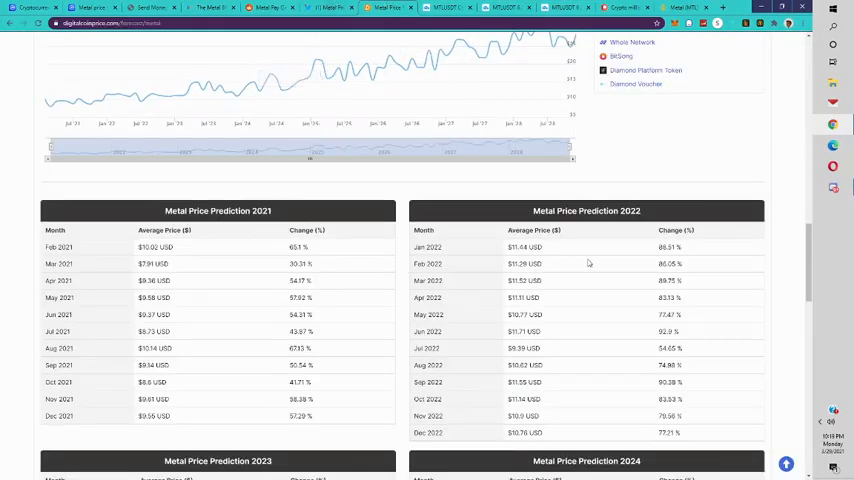
Highlight the January 2022 average prediction and the $28.01 maximum in the forecast heading
double_click(516, 246)
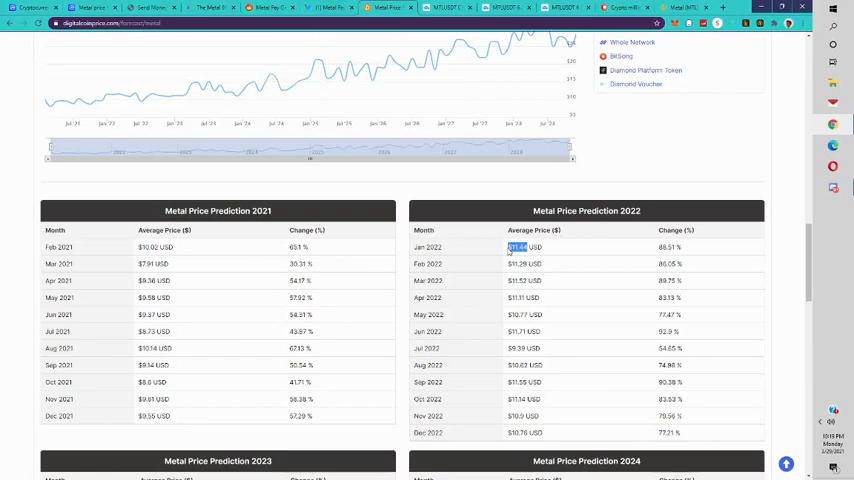
mouse_move(464, 220)
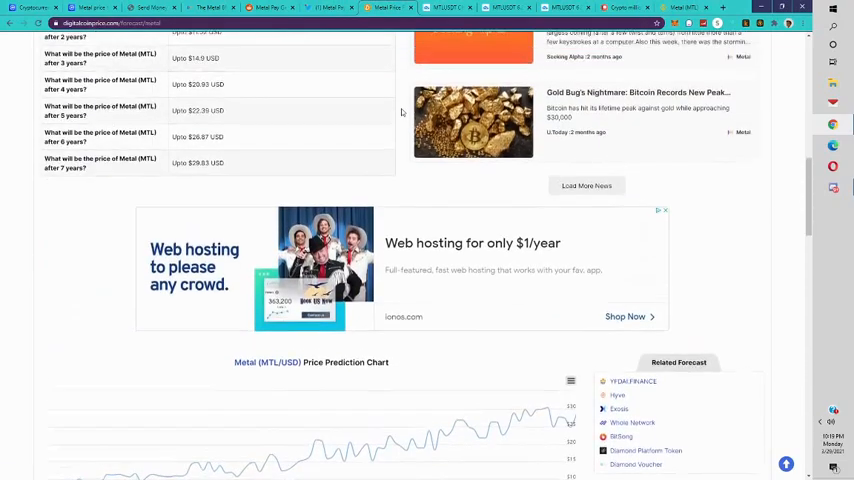
scroll(up, 3)
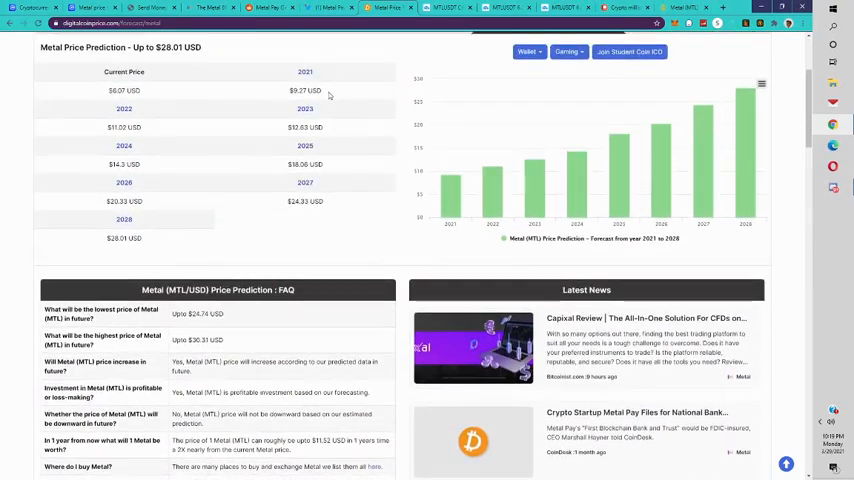
scroll(up, 3)
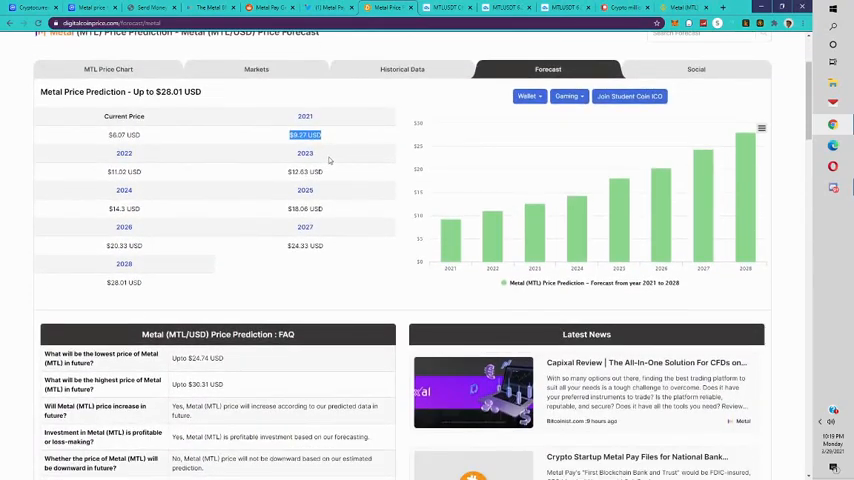
mouse_move(328, 158)
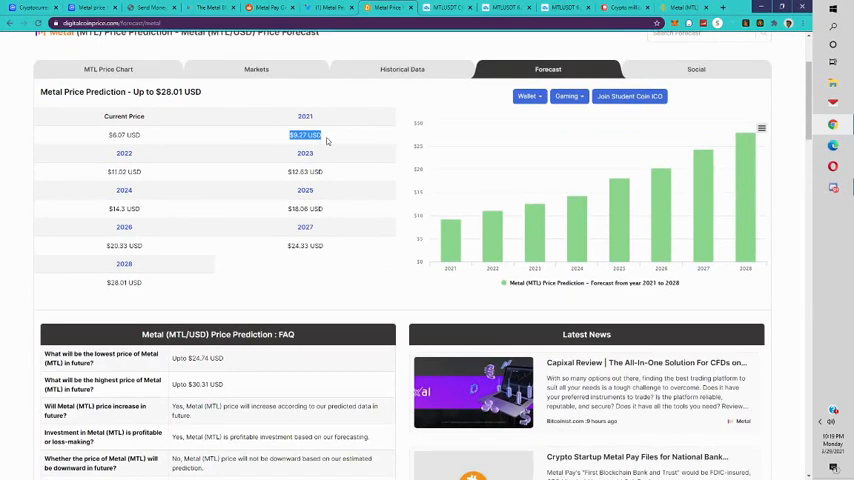
mouse_move(326, 144)
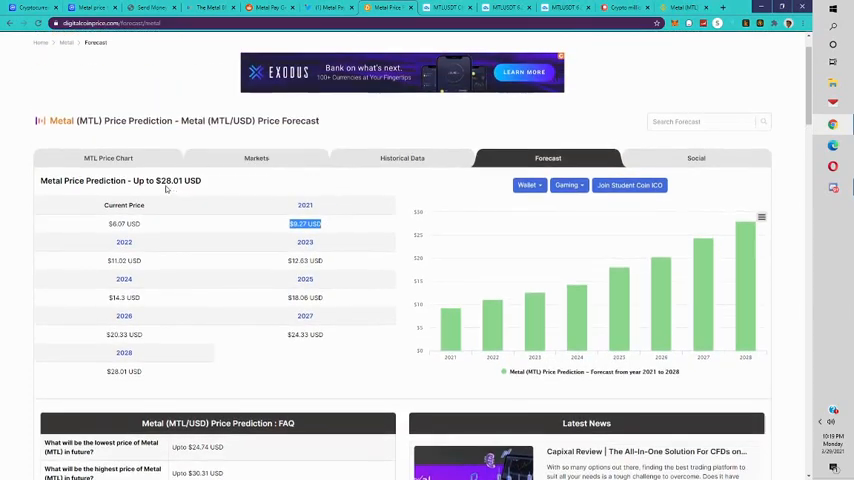
double_click(170, 180)
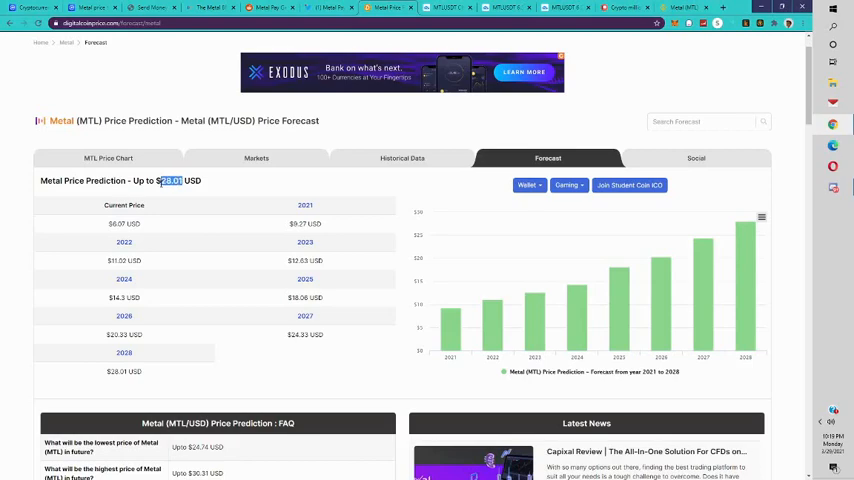
click(330, 8)
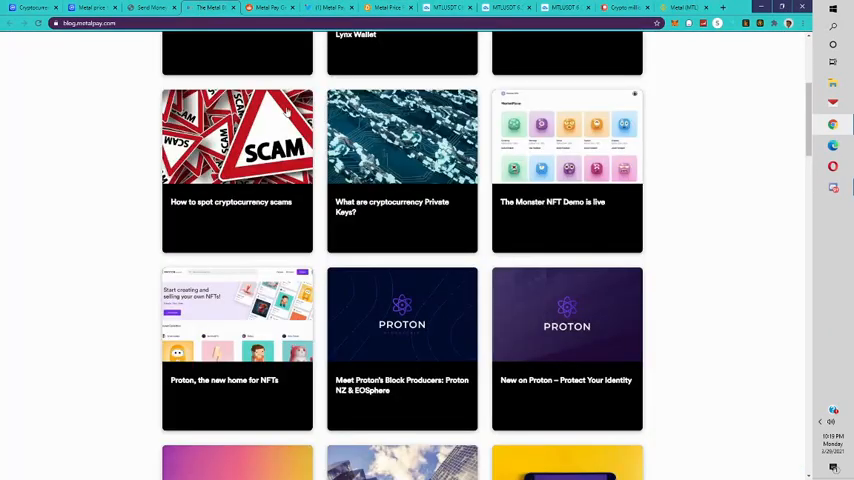
Return to the top of the metalpay.com homepage headline on buying, selling and trading crypto
scroll(up, 3)
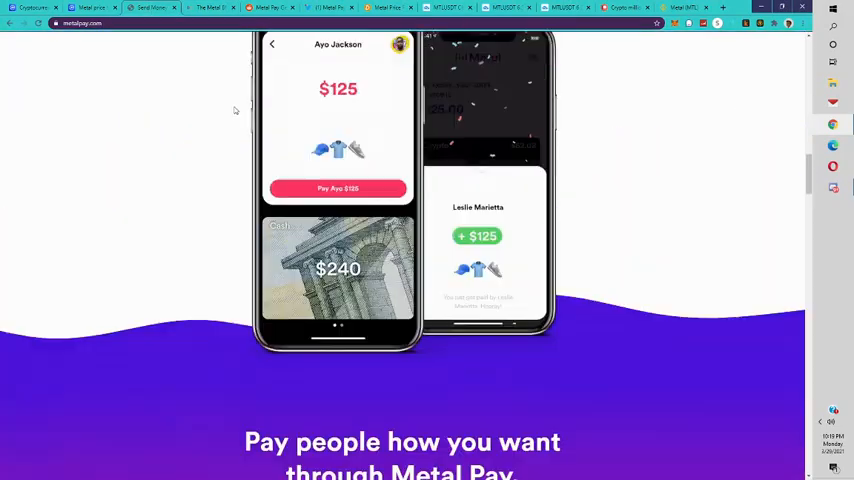
scroll(up, 3)
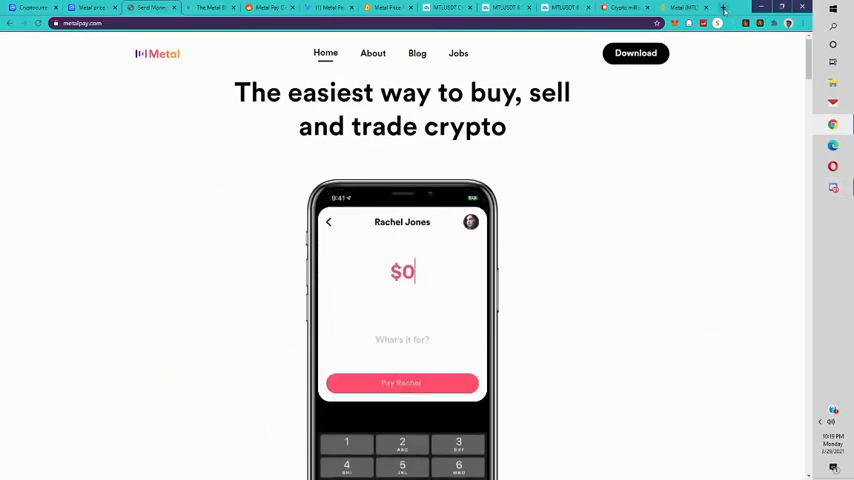
click(724, 8)
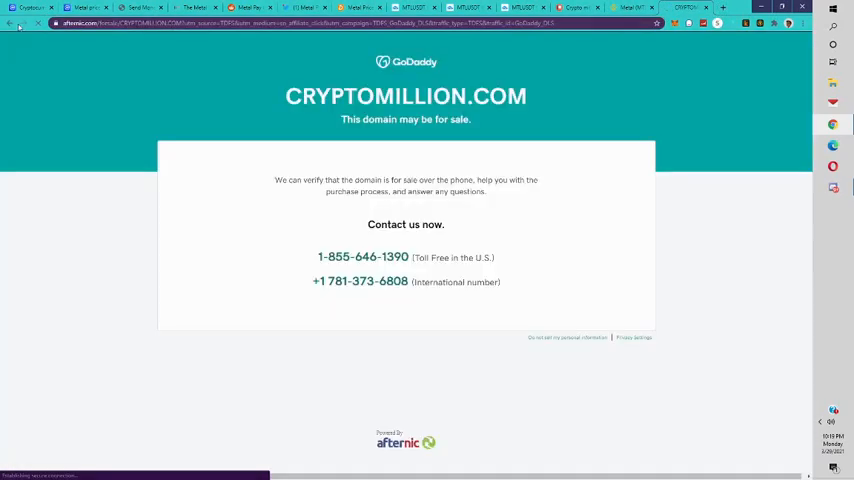
Reach the LaunchPass #cryptofastlanevip signup page priced at $25.00 USD and skim its description
click(724, 8)
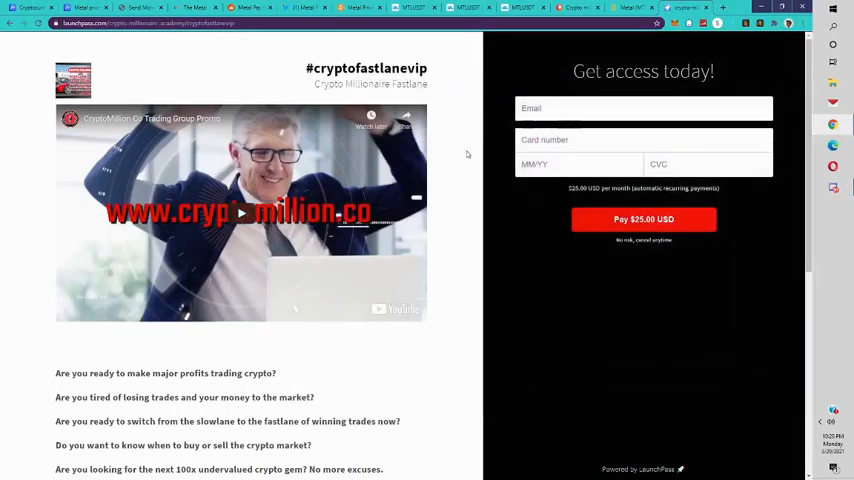
click(560, 164)
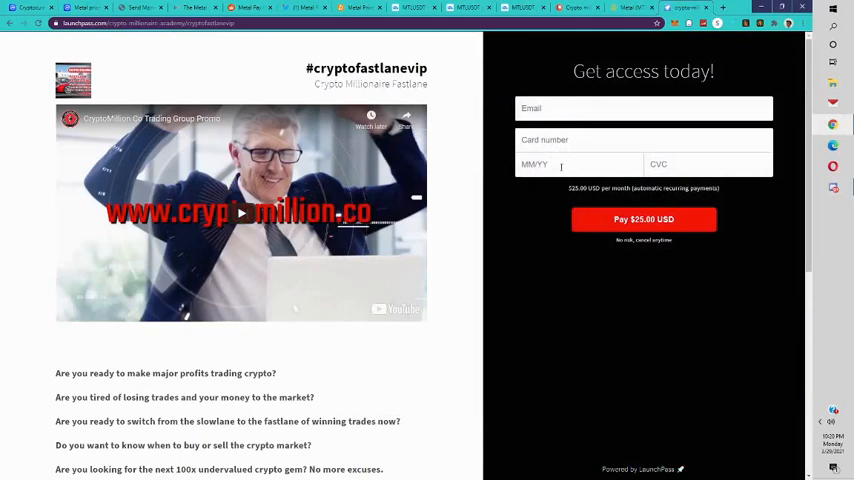
scroll(down, 3)
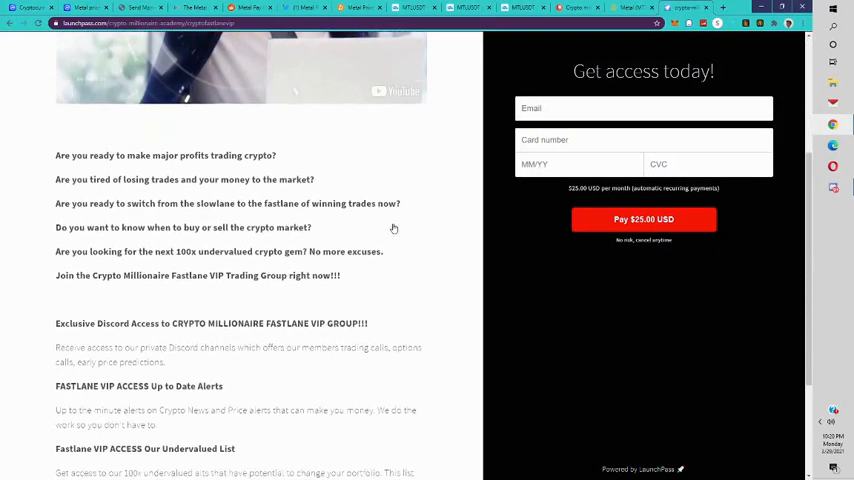
scroll(up, 3)
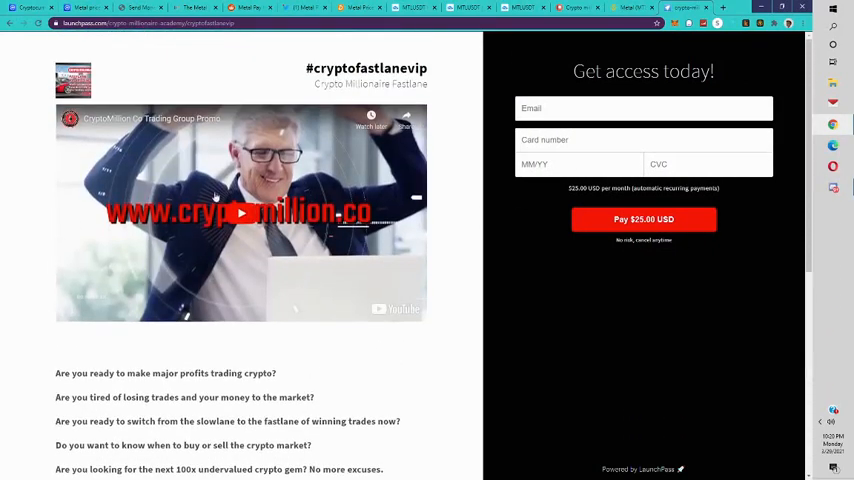
mouse_move(512, 272)
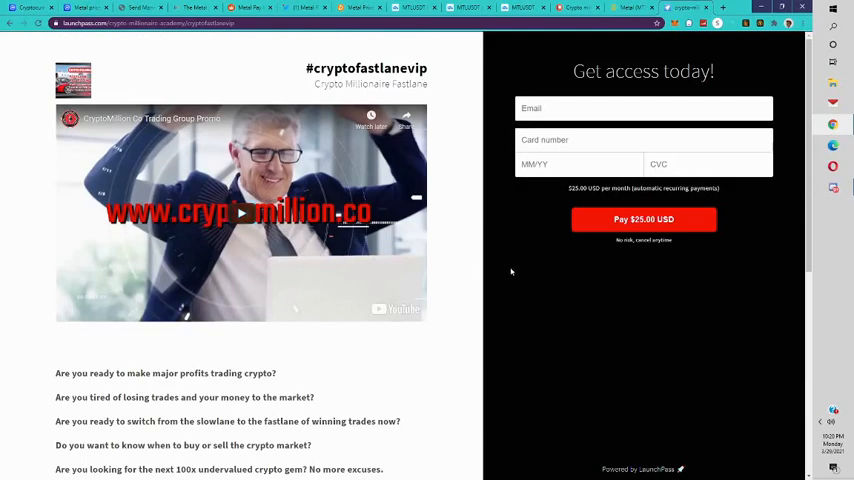